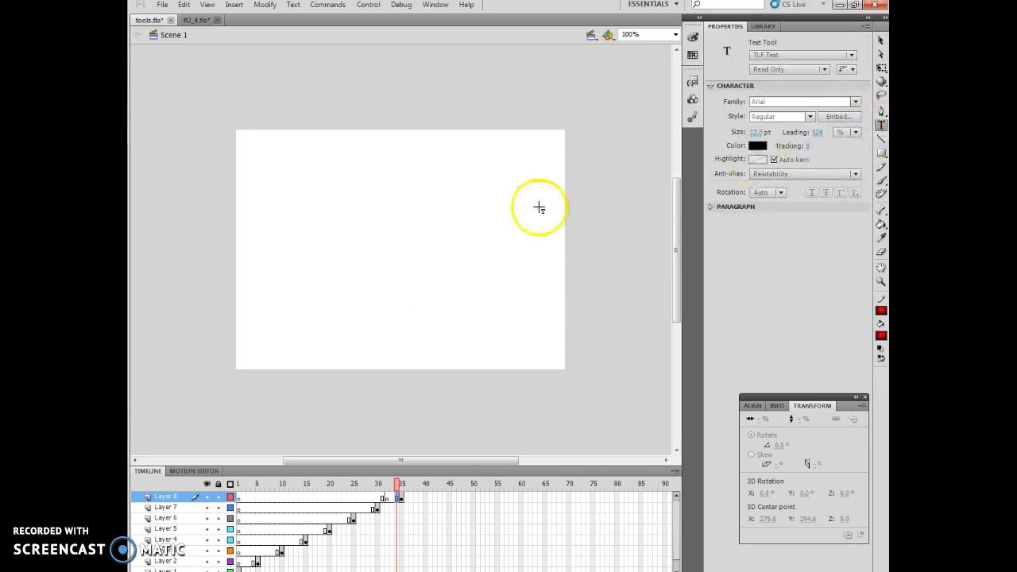
Type "We have great events each year including a Rally!" in a new text box near the stage top.
left_click(324, 187)
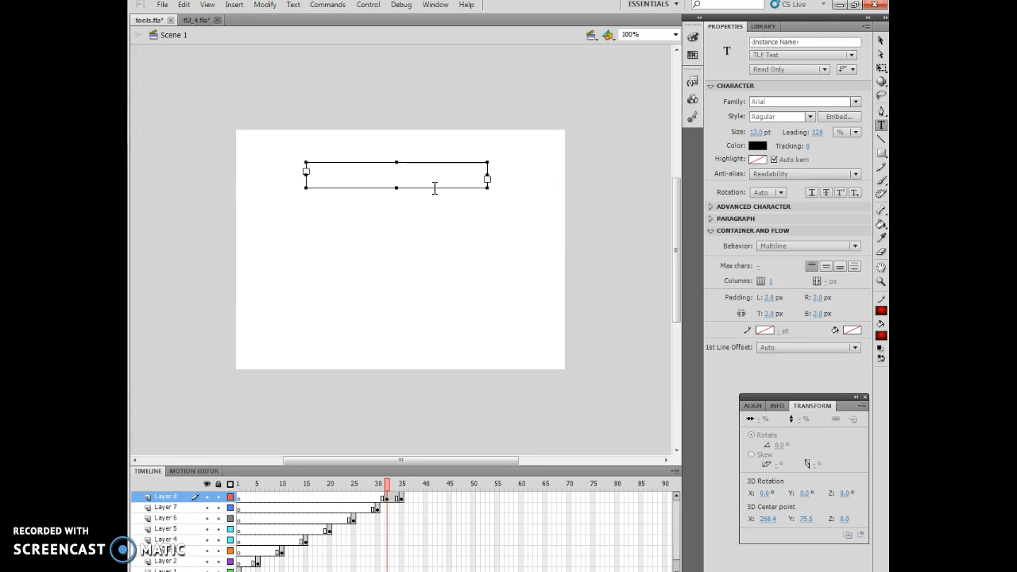
type("We")
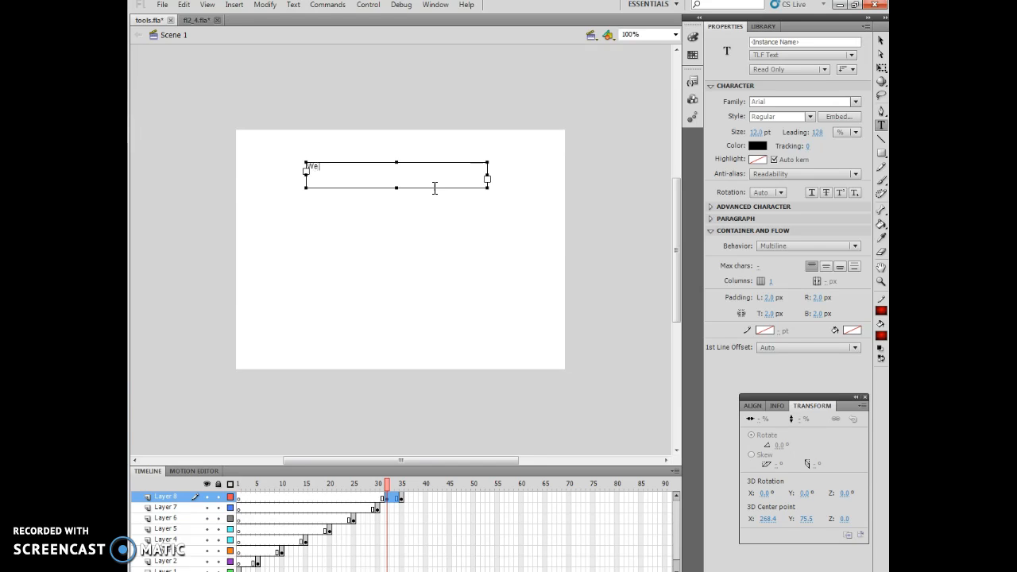
type("have great events e")
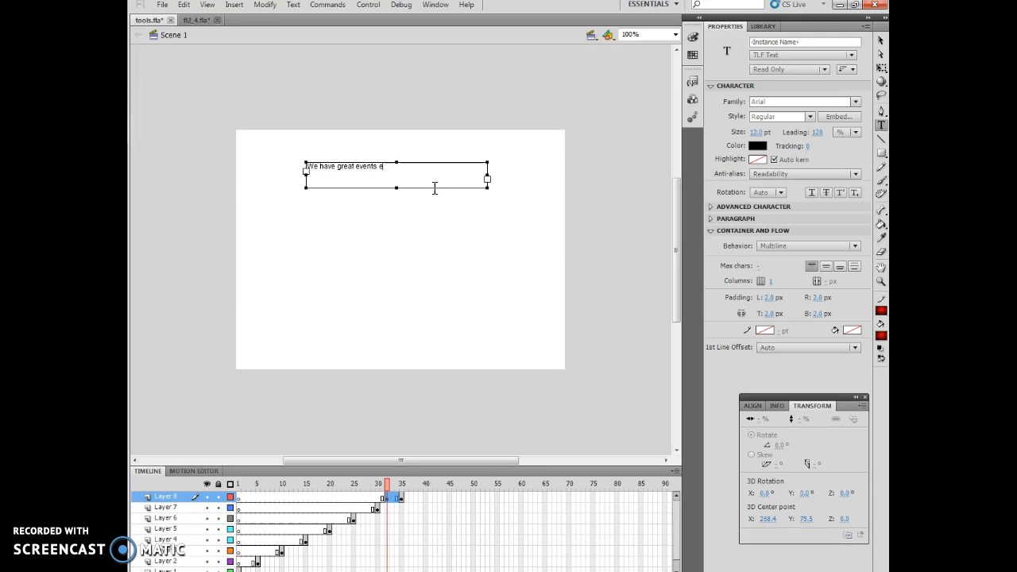
type("ach year")
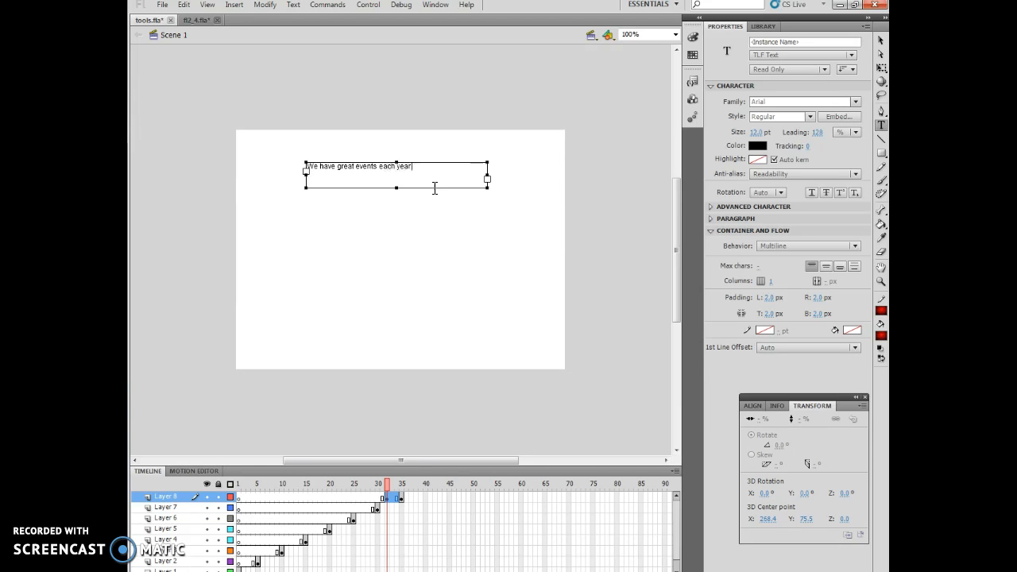
type("including")
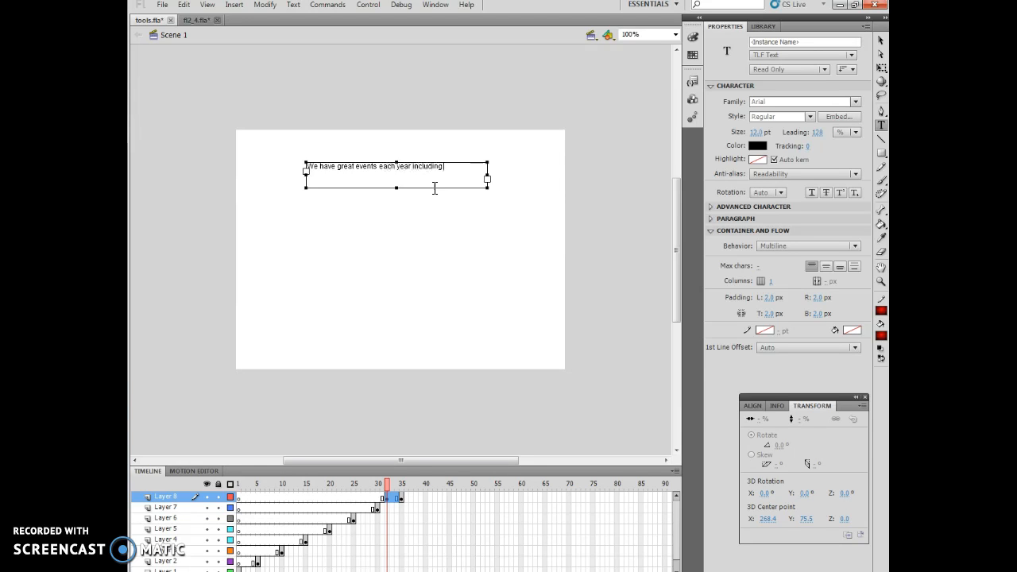
type("a Rally")
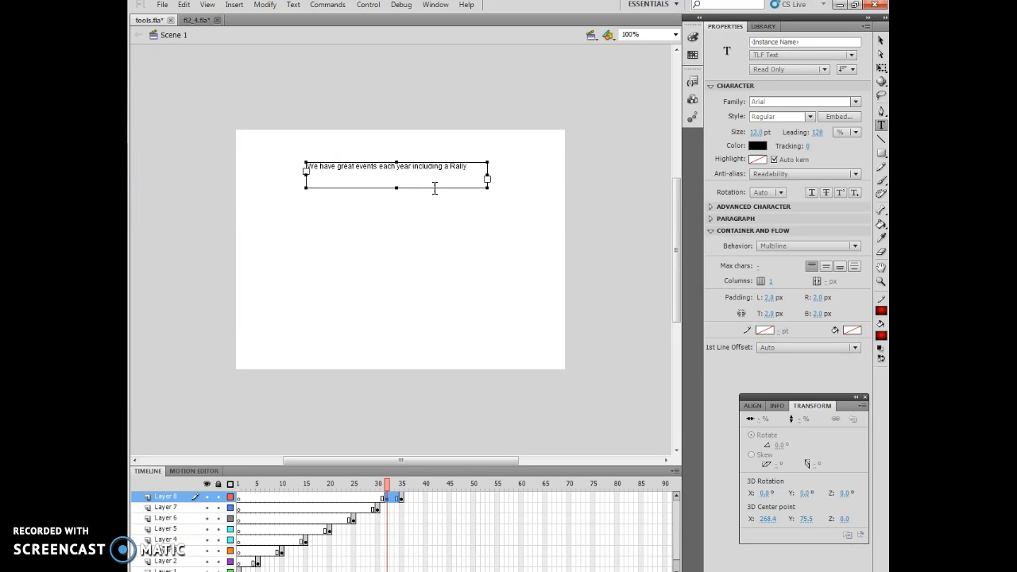
type("!")
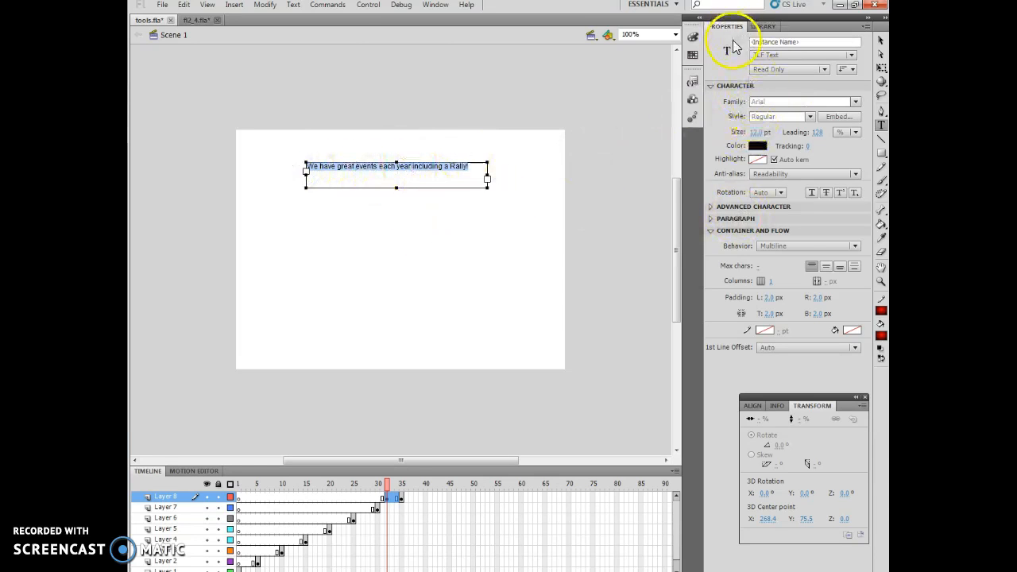
mouse_move(743, 127)
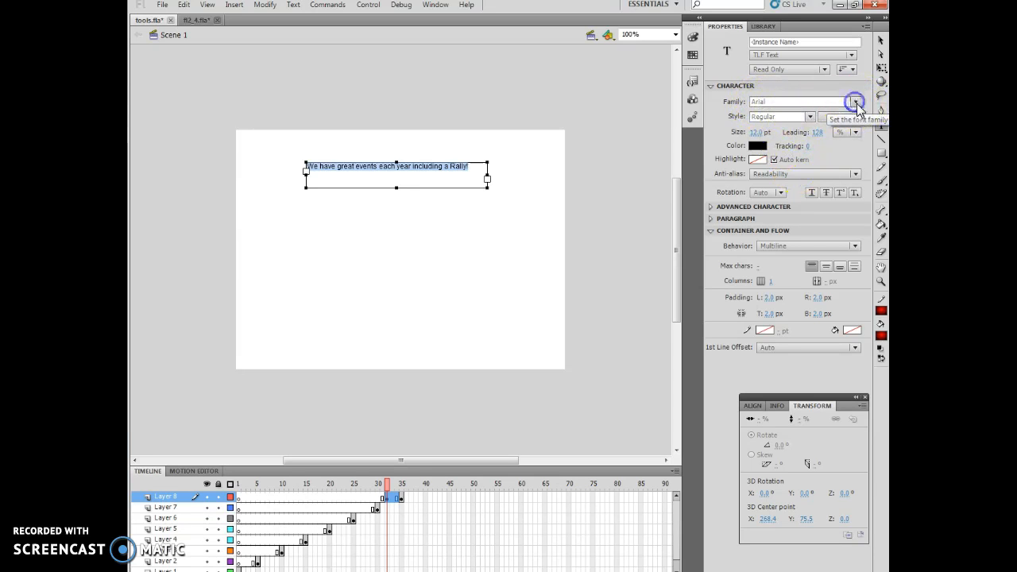
Set the sentence's character style to Bold and its size to 16 in Properties.
left_click(797, 101)
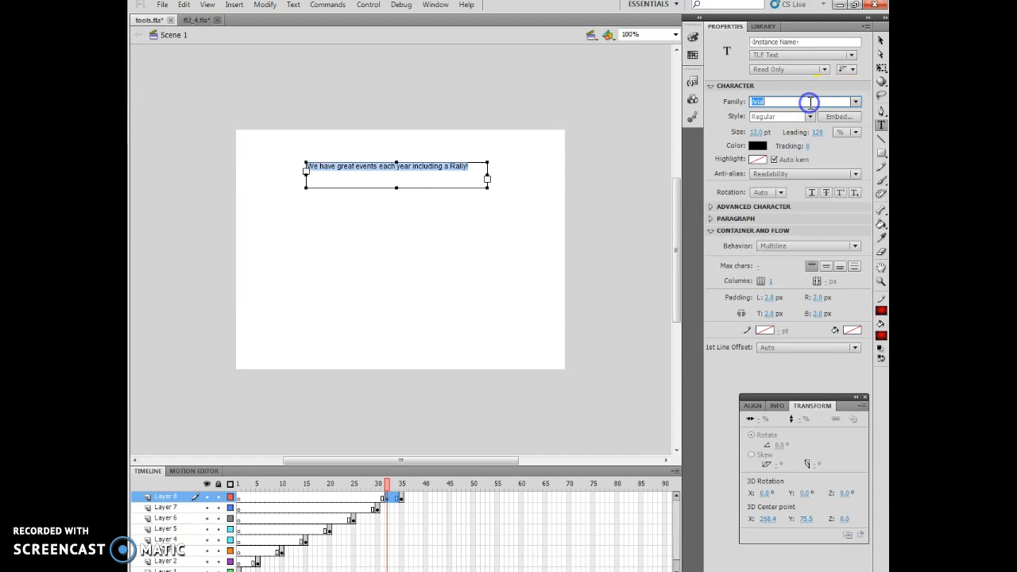
left_click(808, 116)
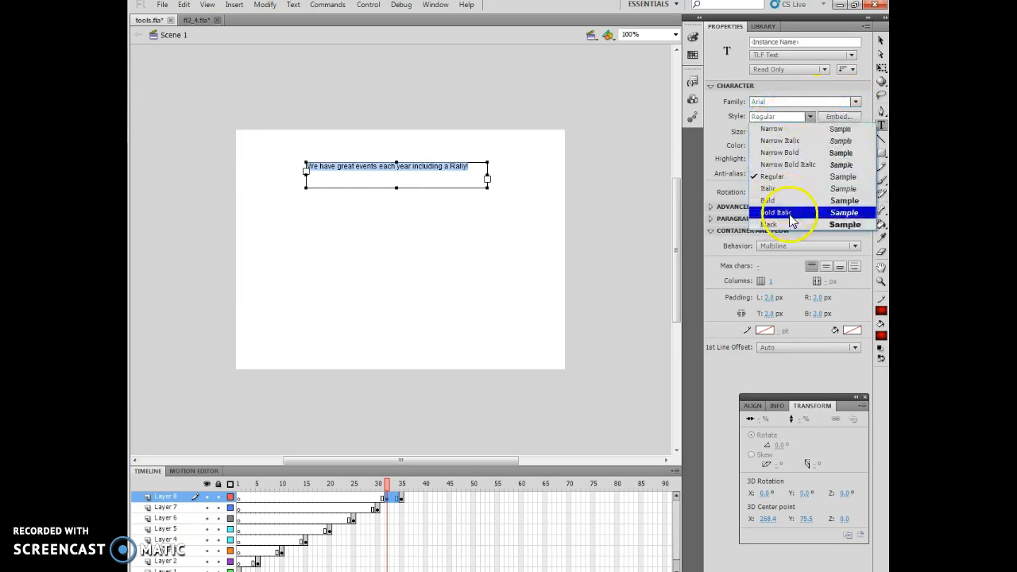
left_click(766, 200)
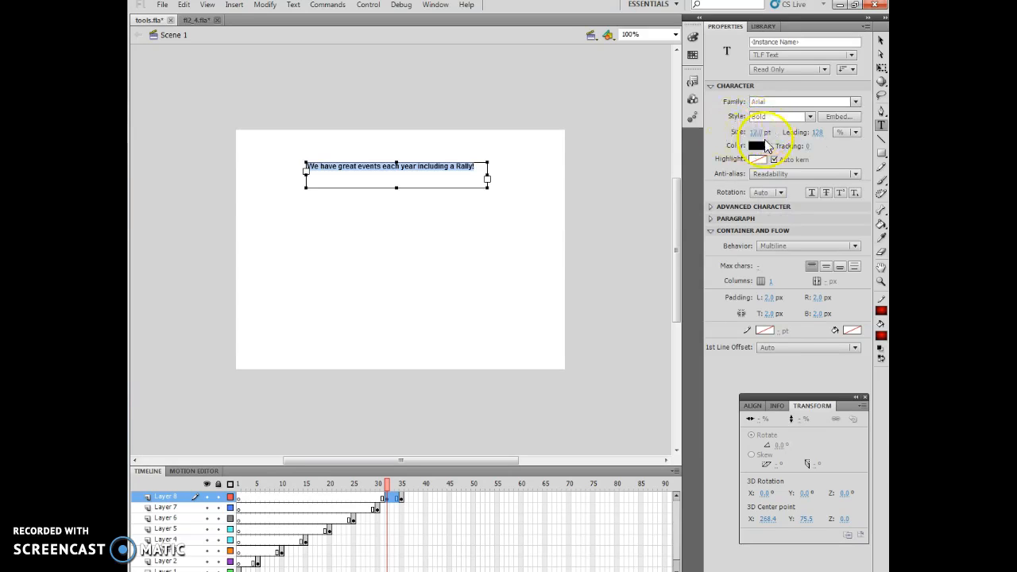
left_click(753, 132)
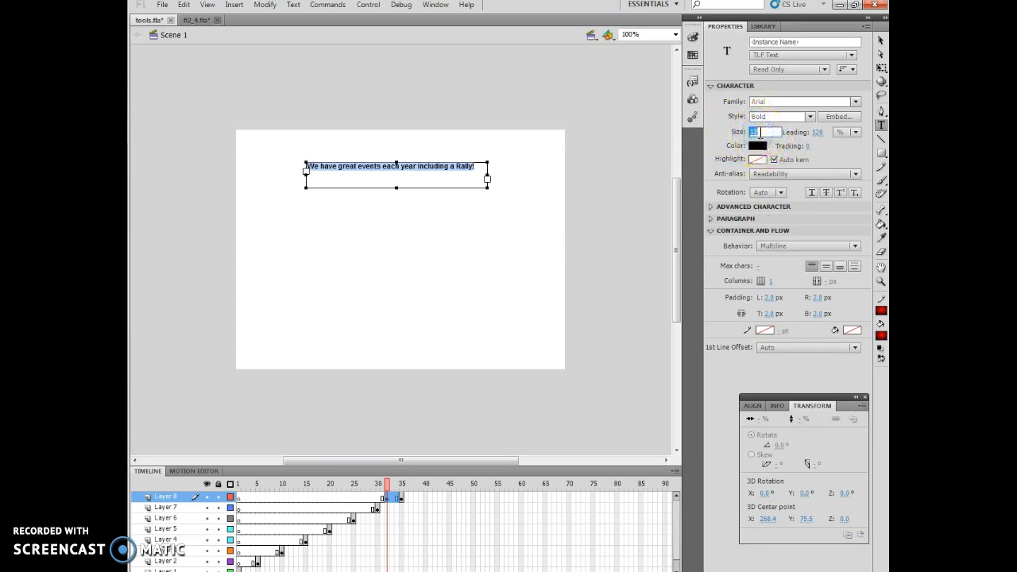
type("16")
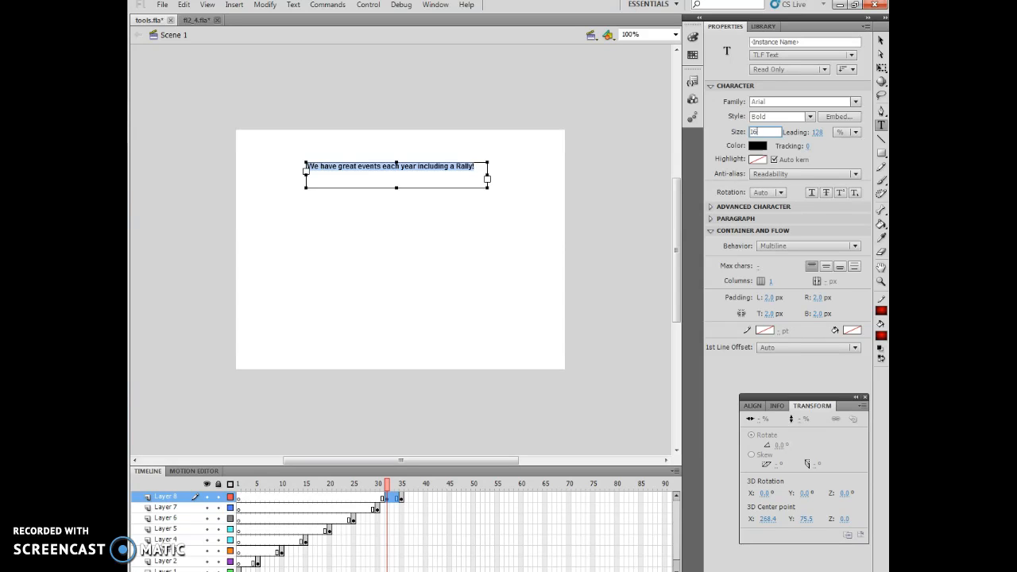
Pick a dark red from the Character colour swatch for the Rally sentence.
left_click(756, 146)
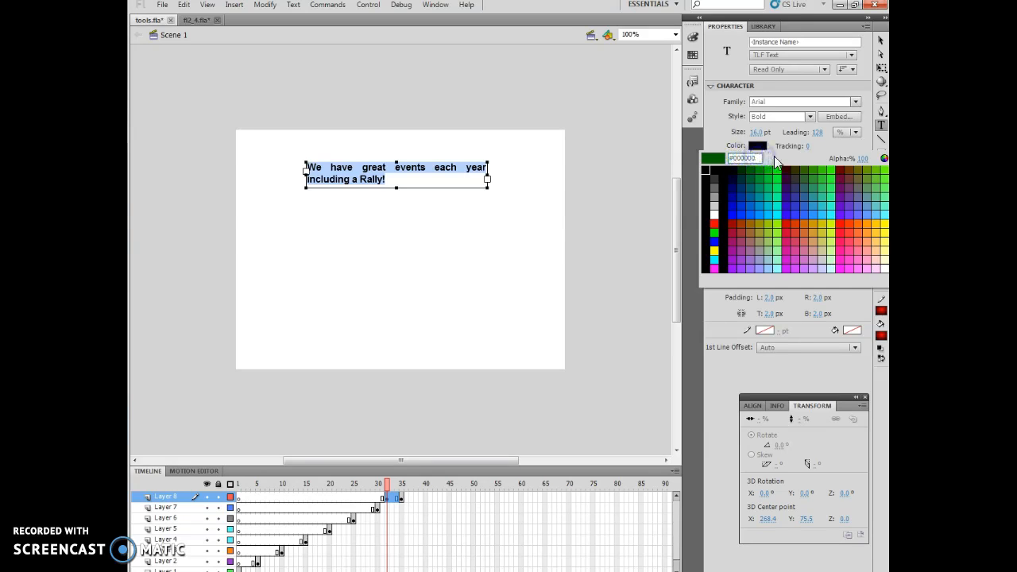
left_click(744, 159)
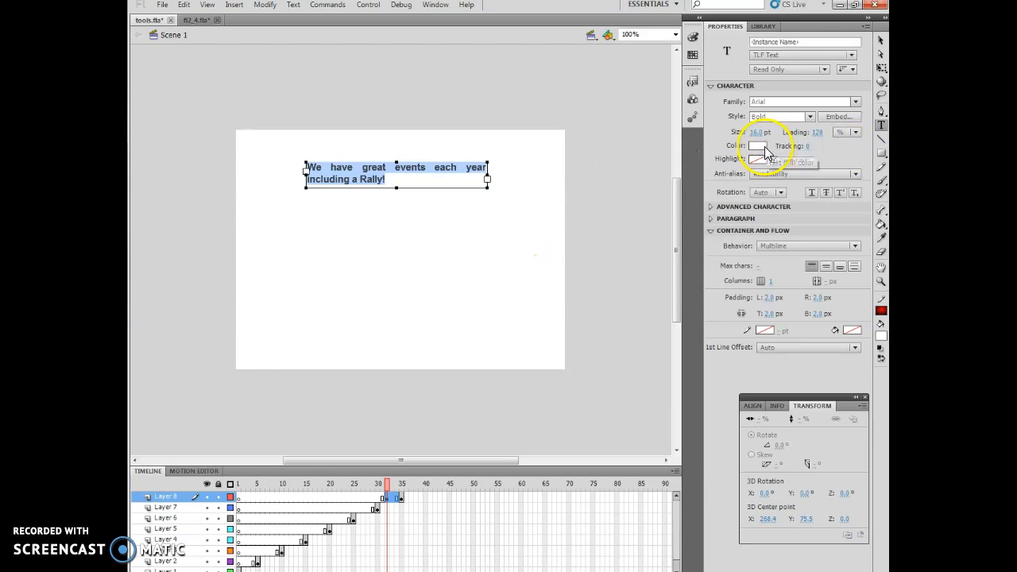
left_click(764, 146)
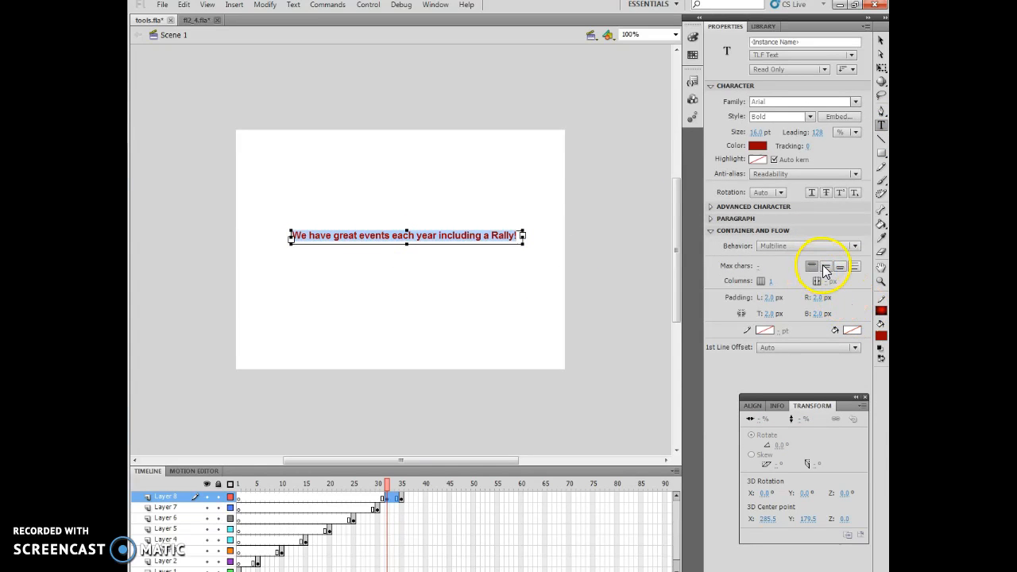
mouse_move(824, 267)
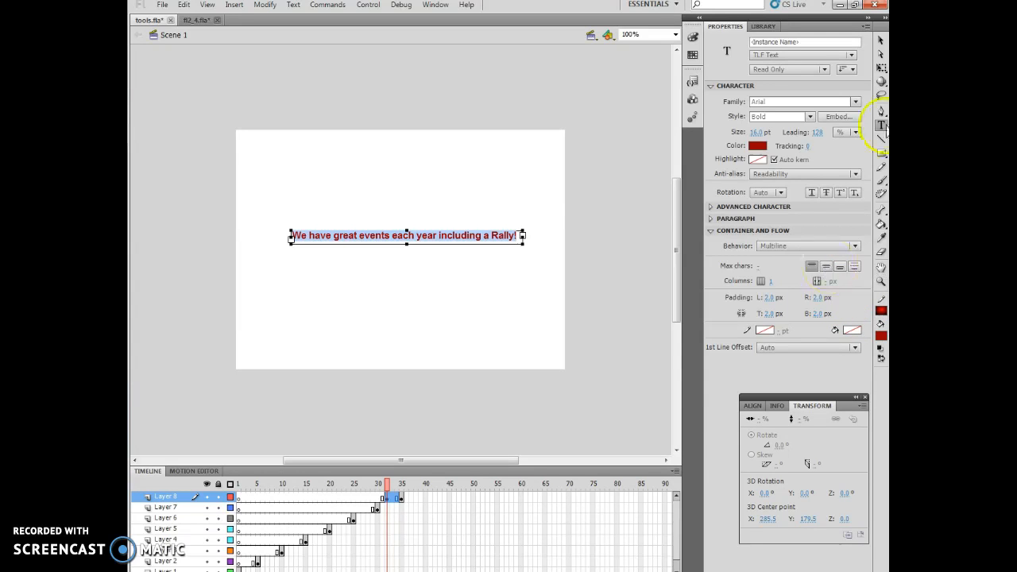
Keep the text horizontal and set the paragraph alignment to Center.
left_click(845, 70)
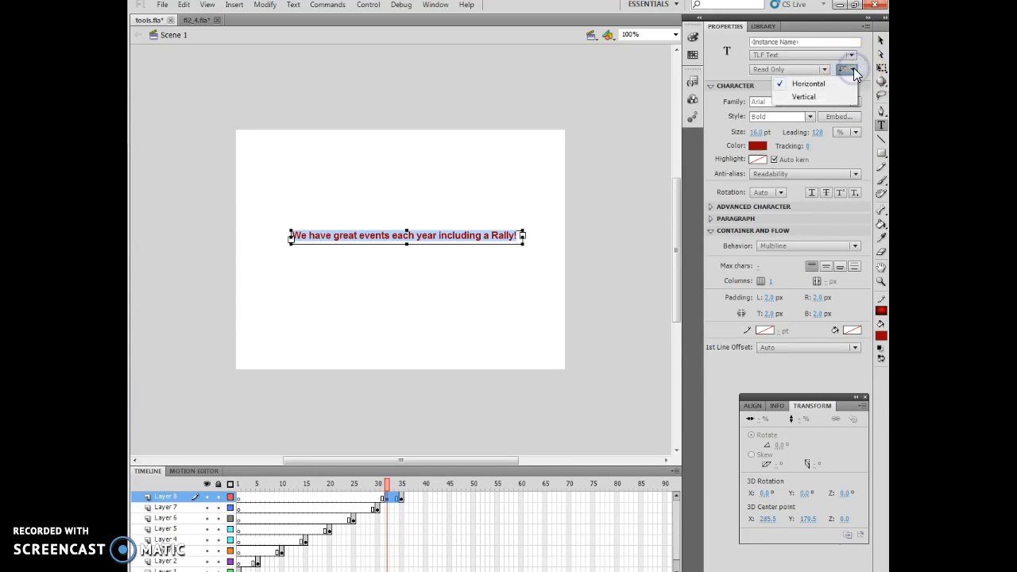
left_click(845, 70)
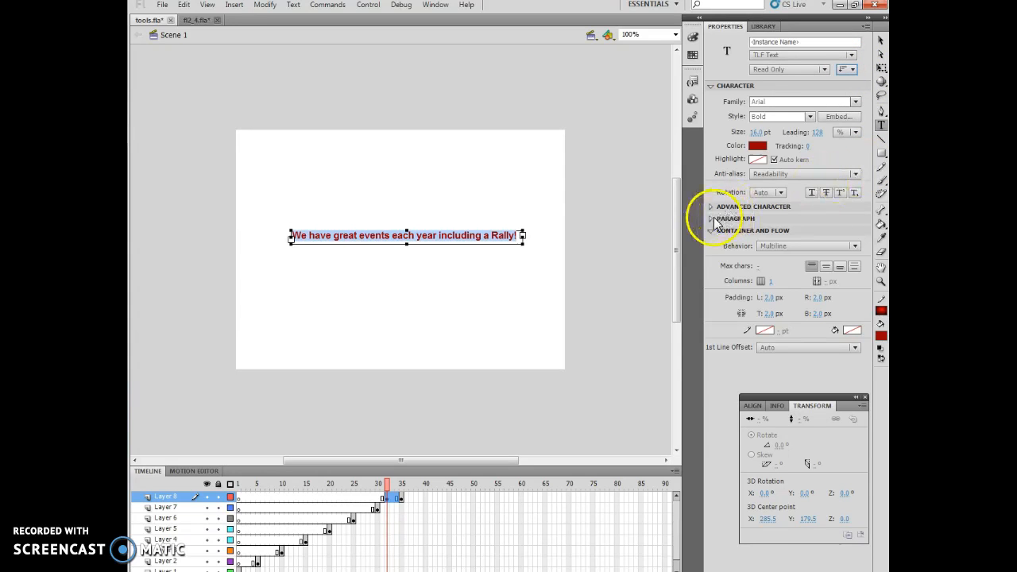
left_click(712, 219)
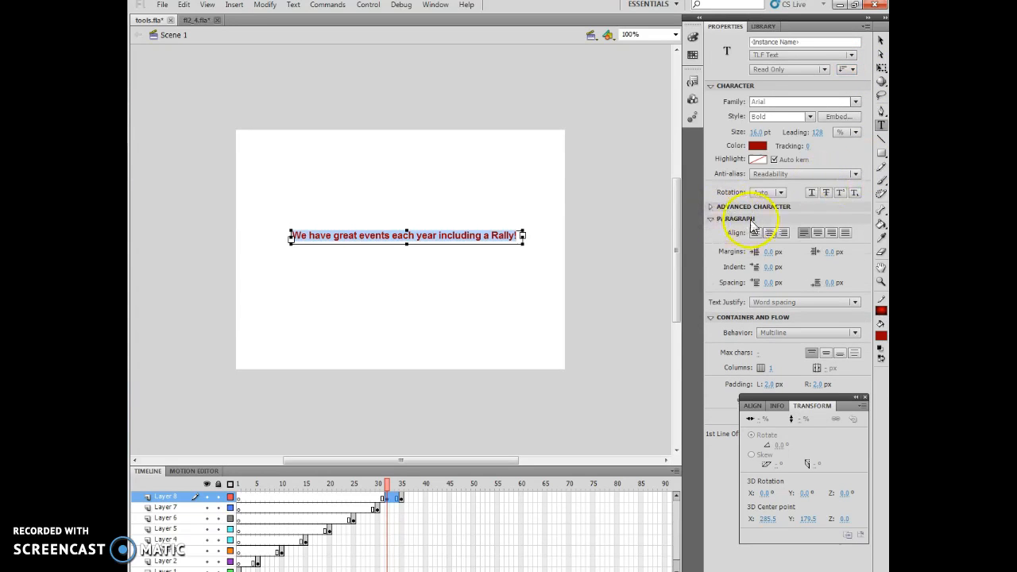
left_click(816, 232)
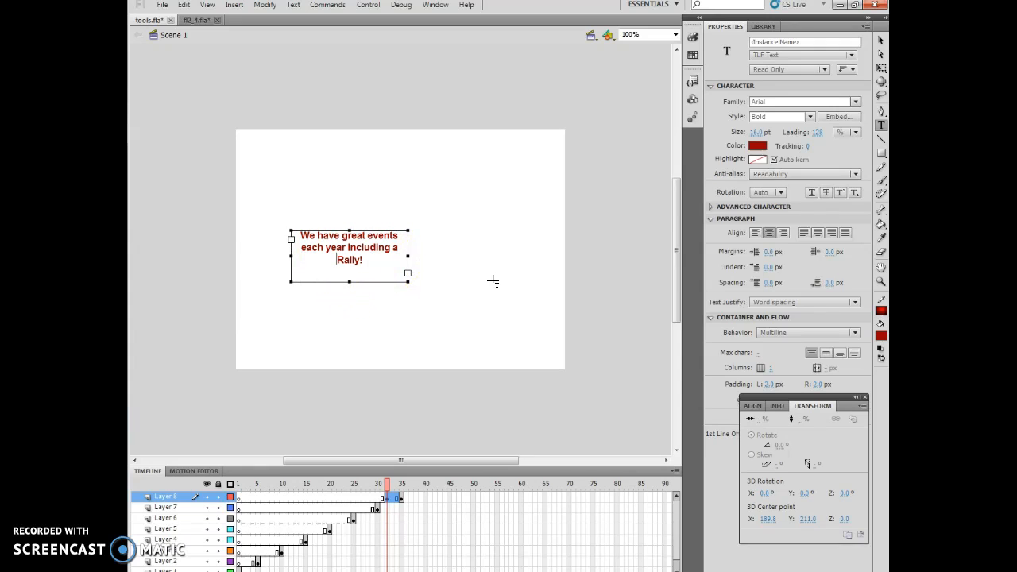
Insert "Car" before "Rally!" so the sentence ends with "Car Rally!".
type("Car")
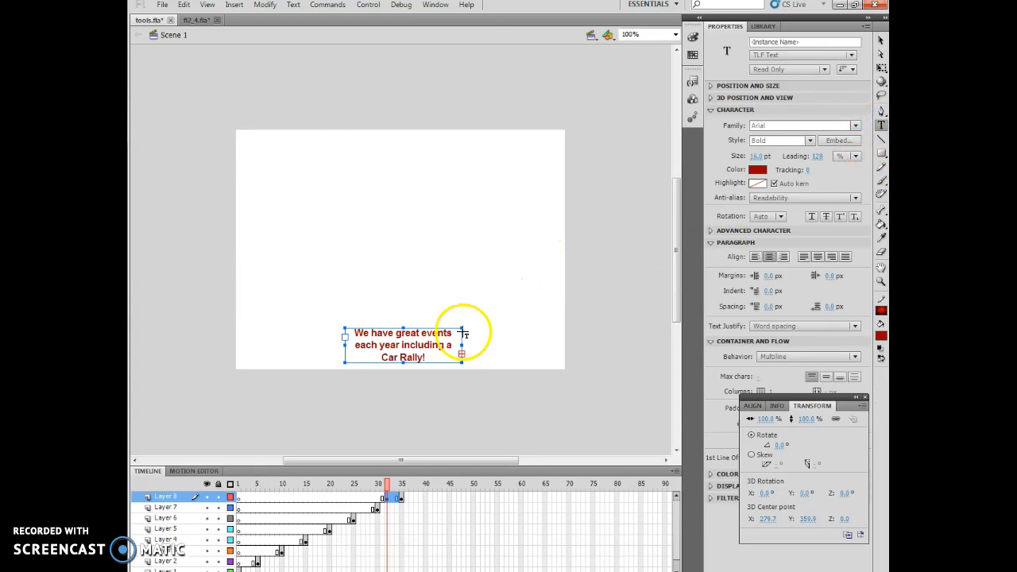
Draw a new text box near the stage top and type "Join Us Now".
left_click(400, 200)
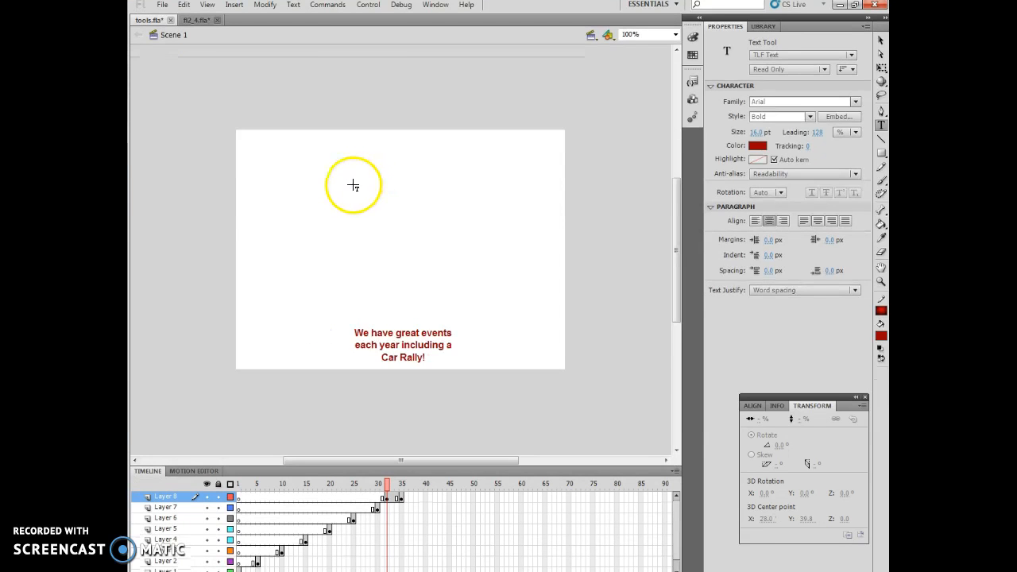
left_click_drag(336, 175, 419, 205)
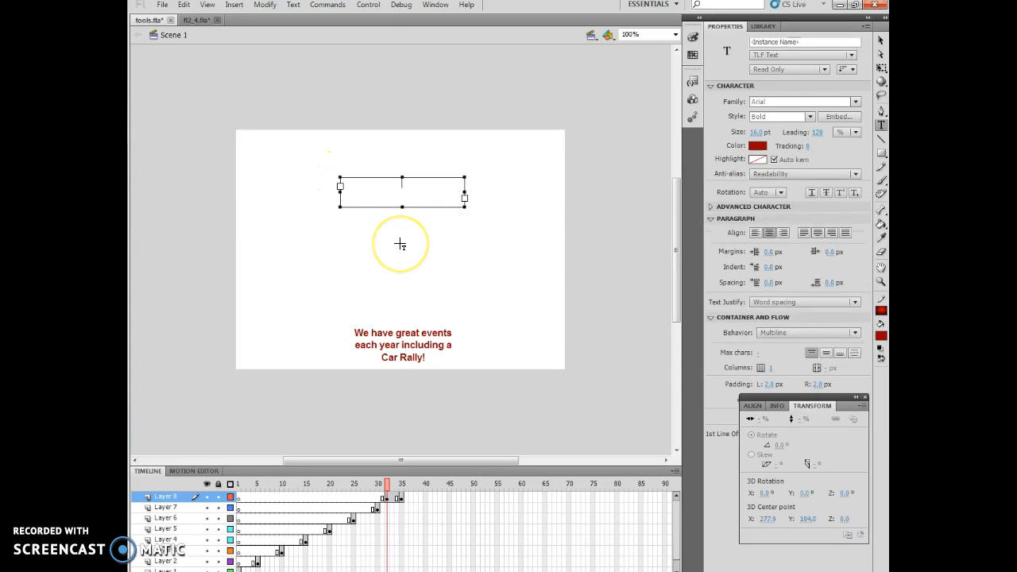
type("Join Us Now")
left_click(761, 132)
type("30")
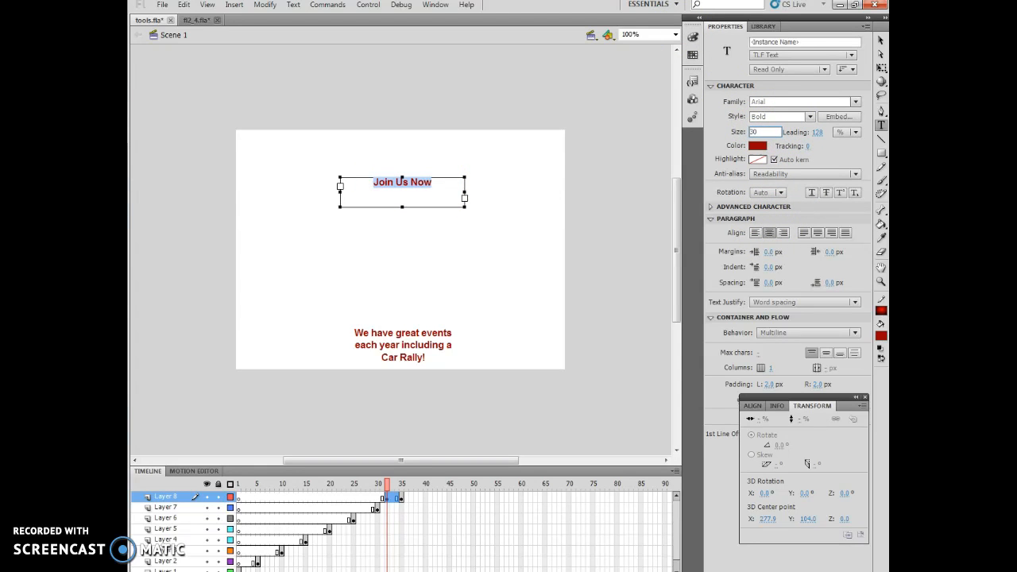
Select the Join Us Now heading and change its colour to blue.
left_click(756, 146)
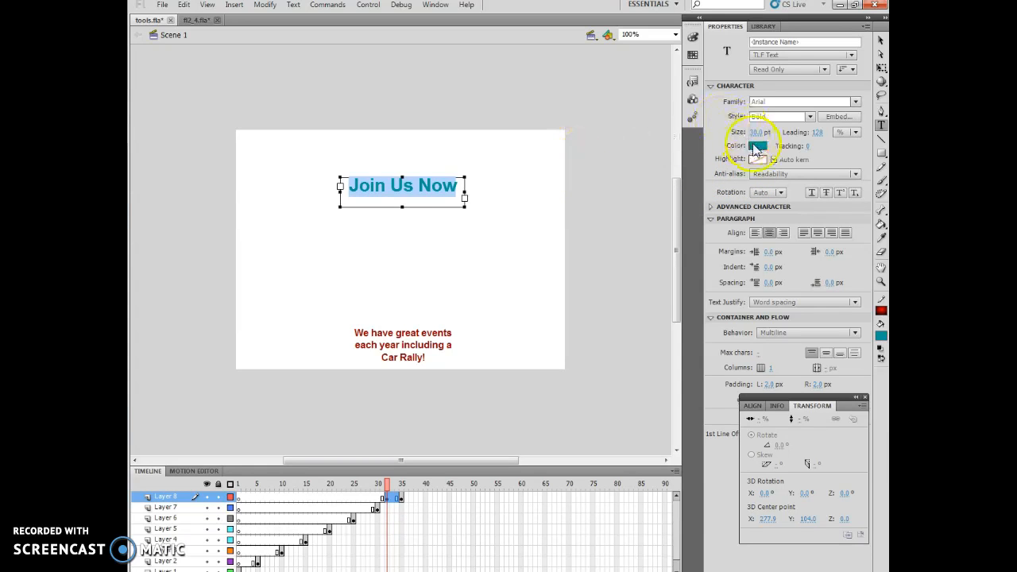
left_click(756, 146)
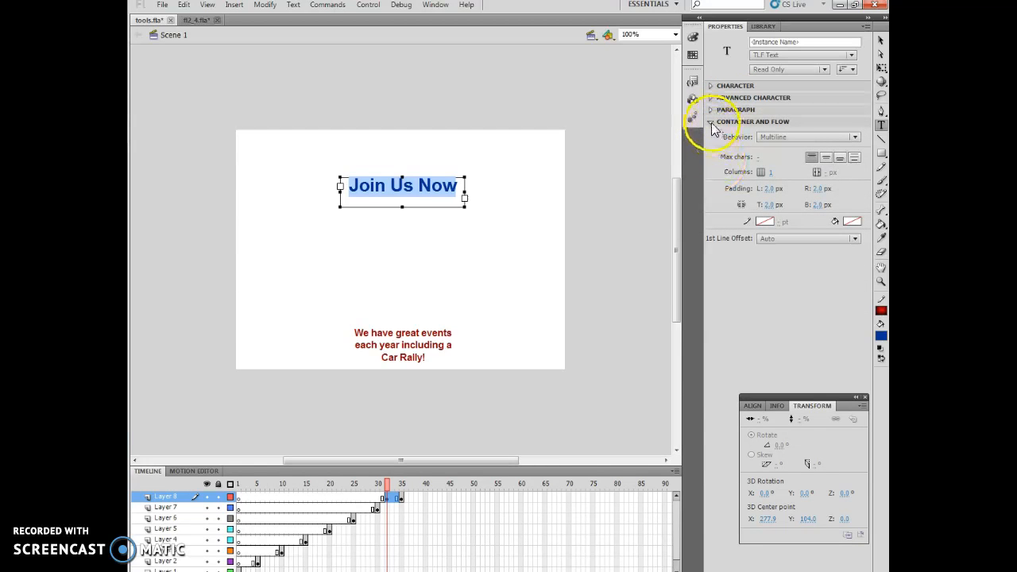
left_click(710, 121)
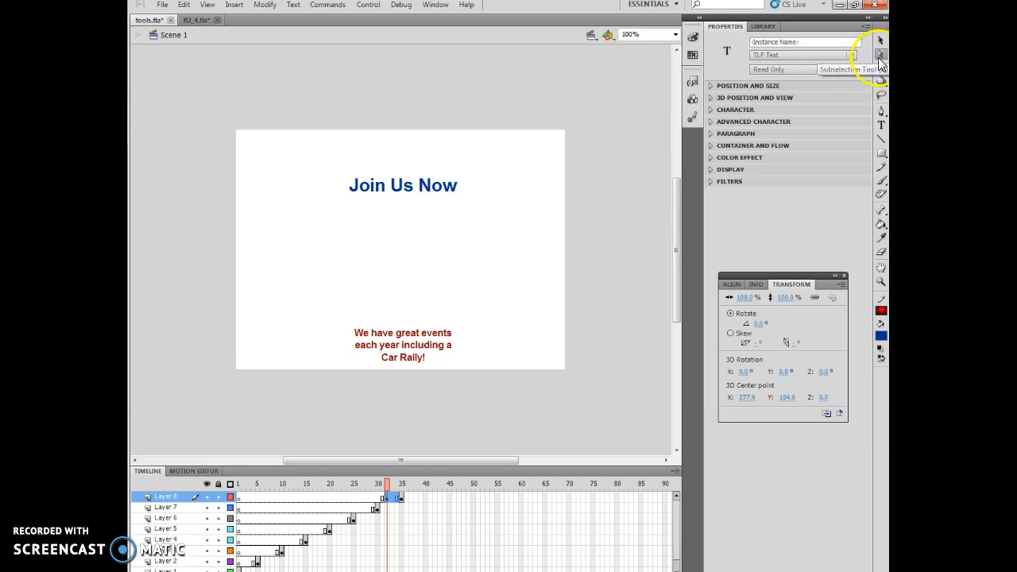
left_click(728, 181)
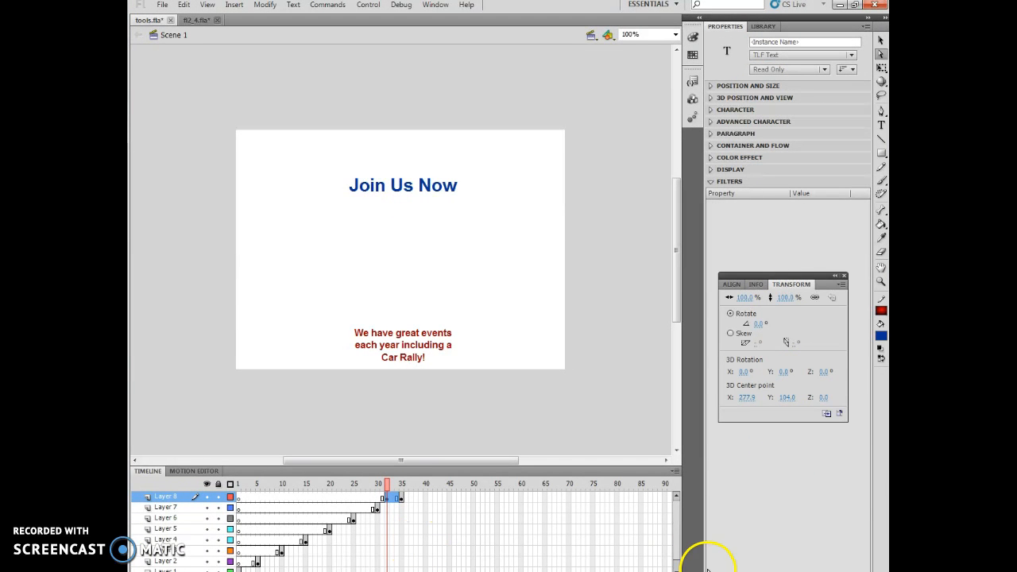
mouse_move(629, 562)
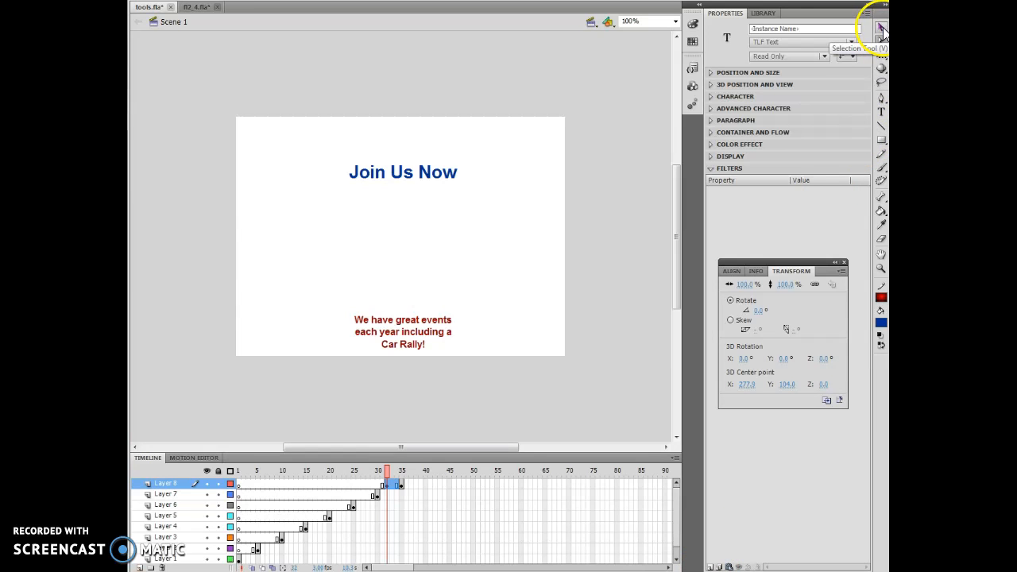
Select the heading as an object and add a Drop Shadow filter to it.
left_click(403, 171)
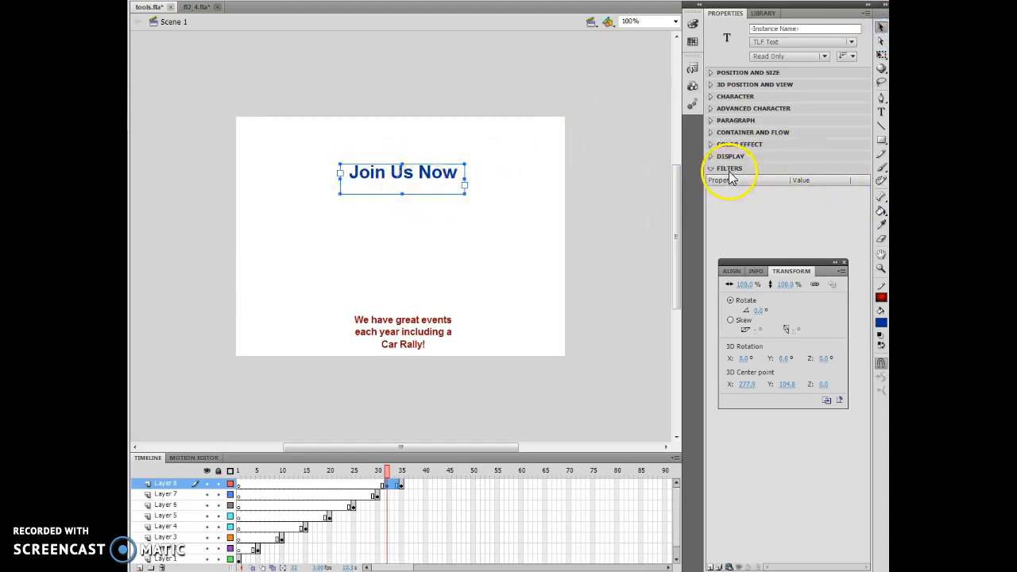
left_click(712, 168)
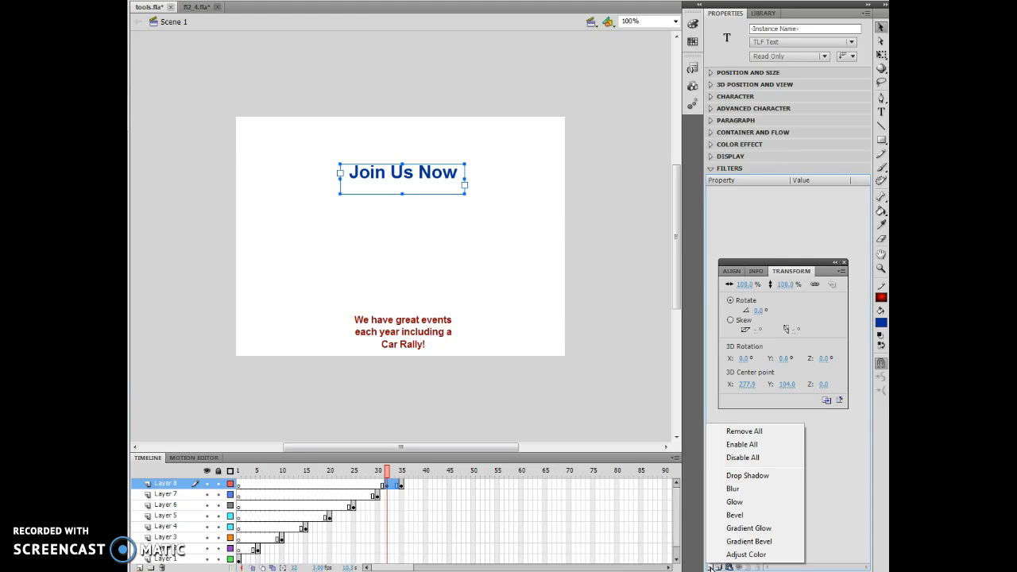
mouse_move(747, 475)
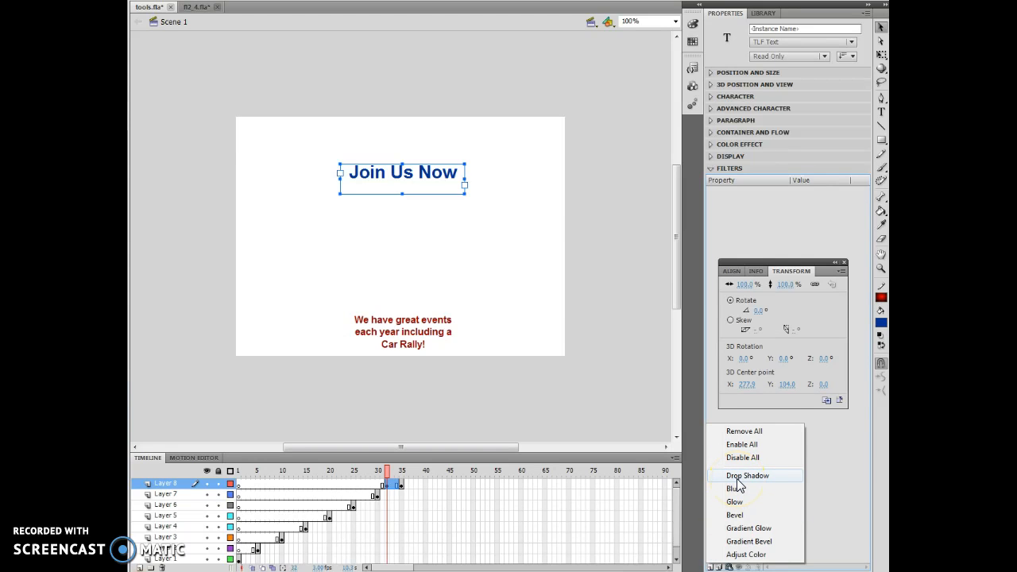
left_click(747, 475)
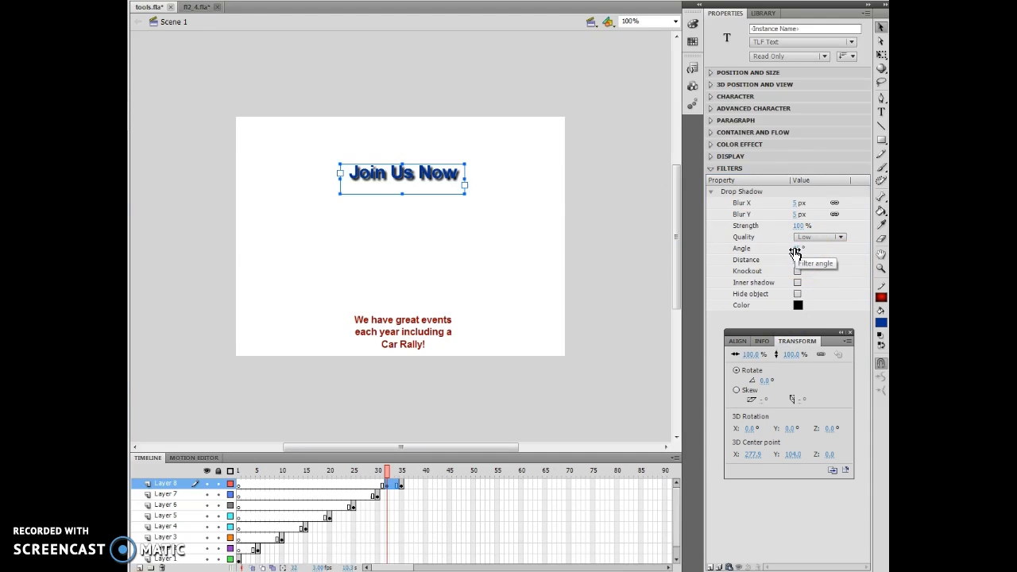
Edit the Drop Shadow angle and increase its distance so it falls farther from the letters.
left_click(797, 248)
type("50")
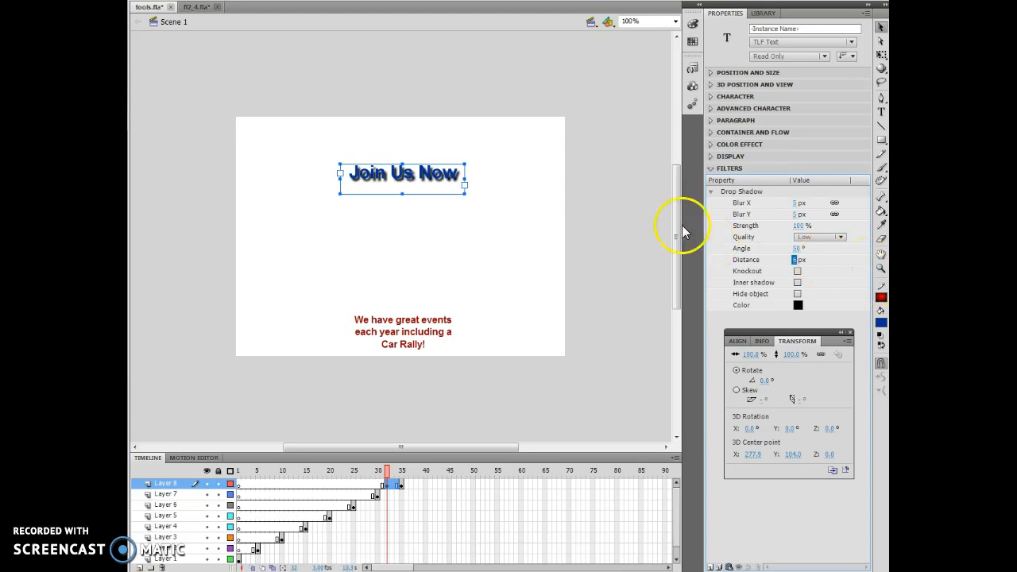
mouse_move(490, 178)
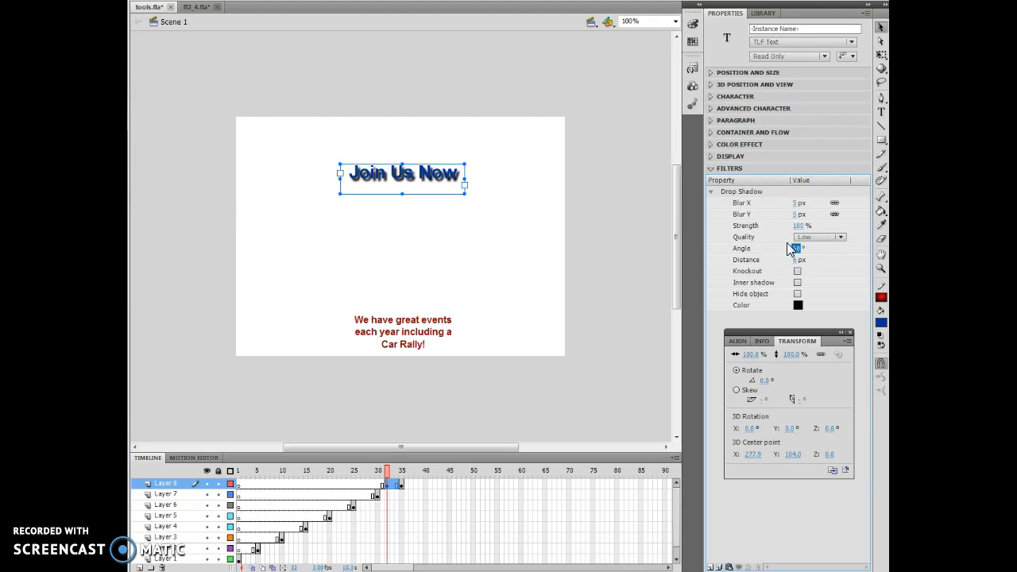
left_click(796, 248)
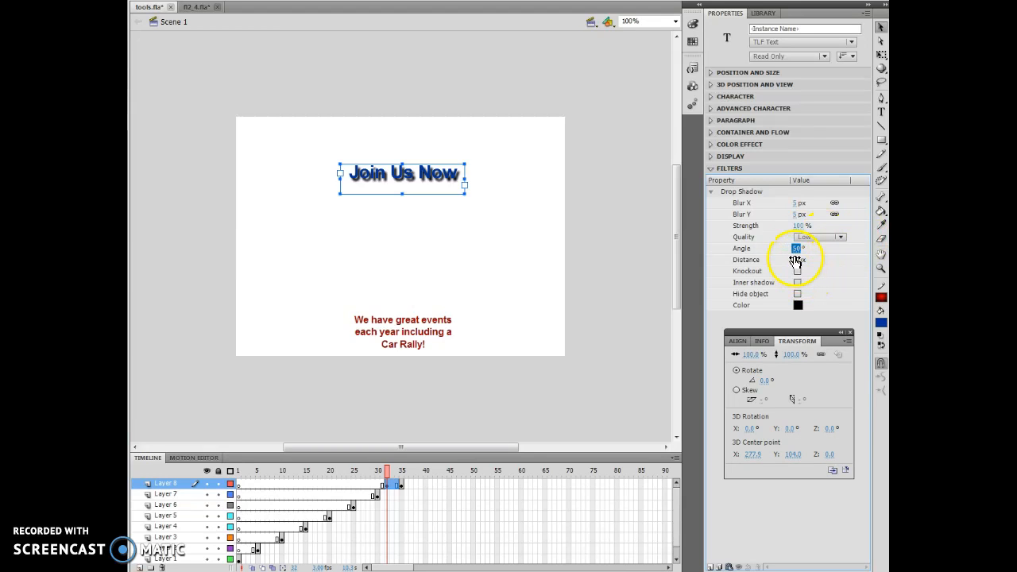
left_click(810, 260)
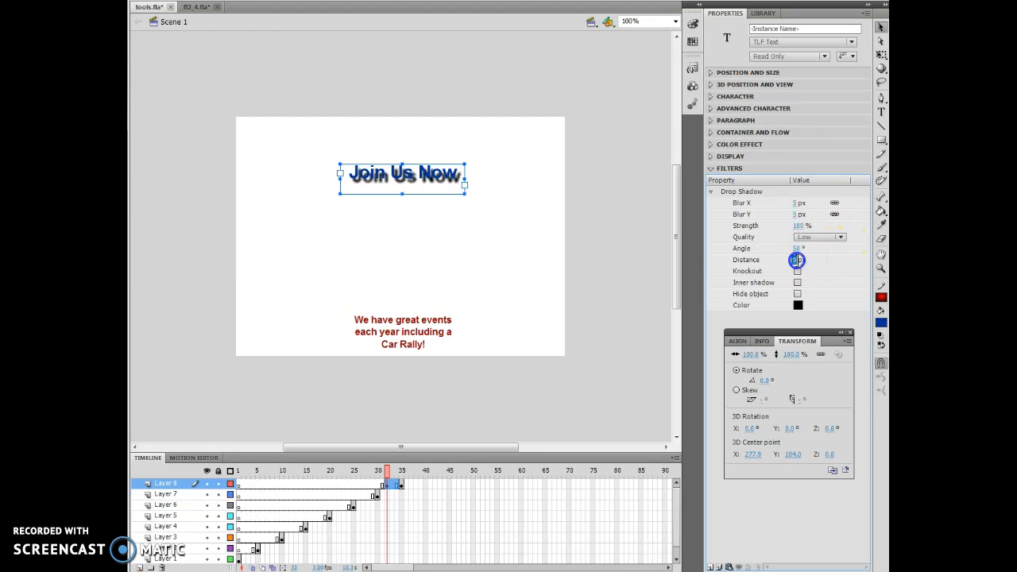
left_click(796, 260)
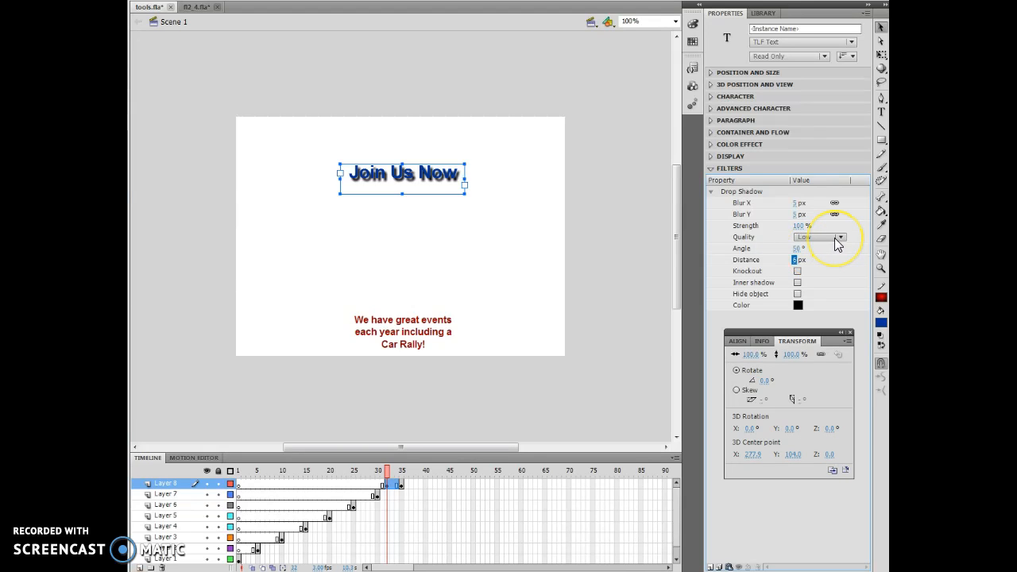
mouse_move(834, 238)
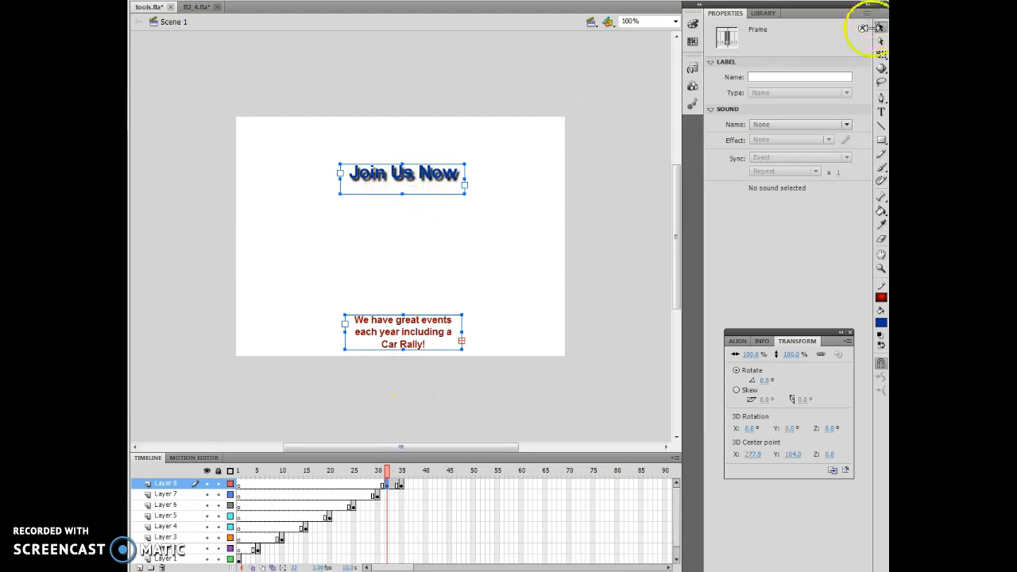
Select the Join Us Now heading, then draw a new text box near the stage top.
left_click(405, 173)
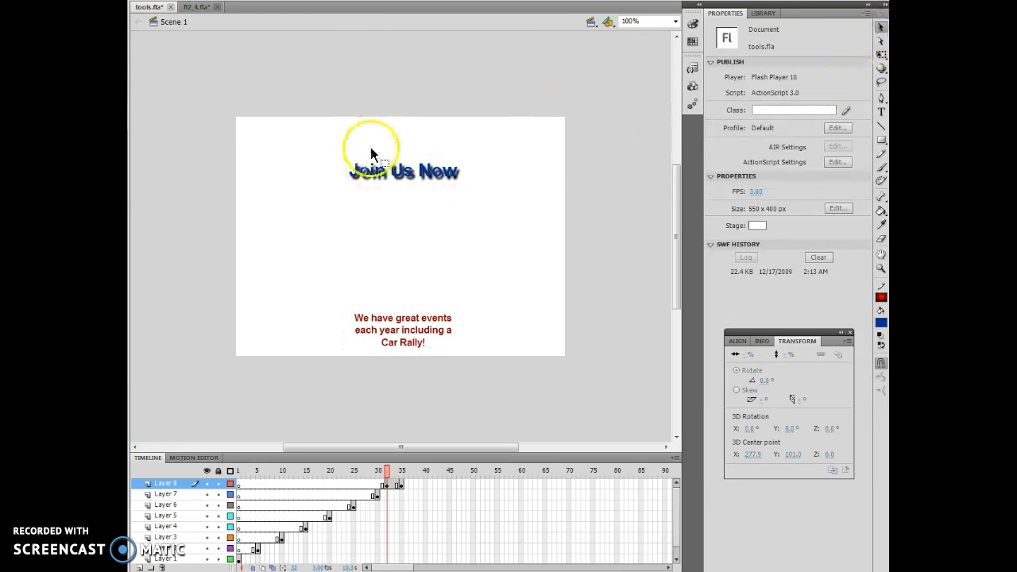
left_click(403, 170)
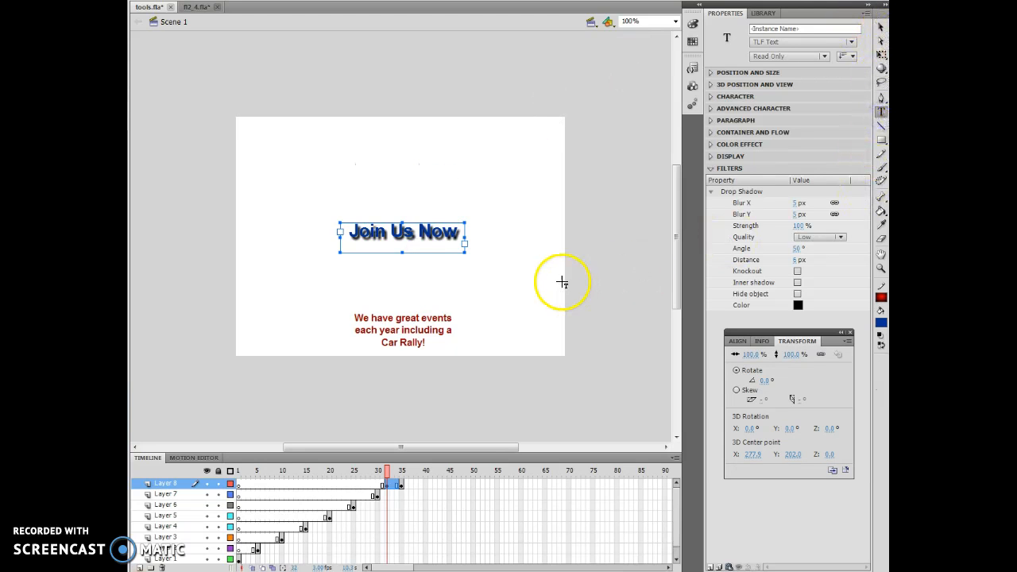
mouse_move(308, 130)
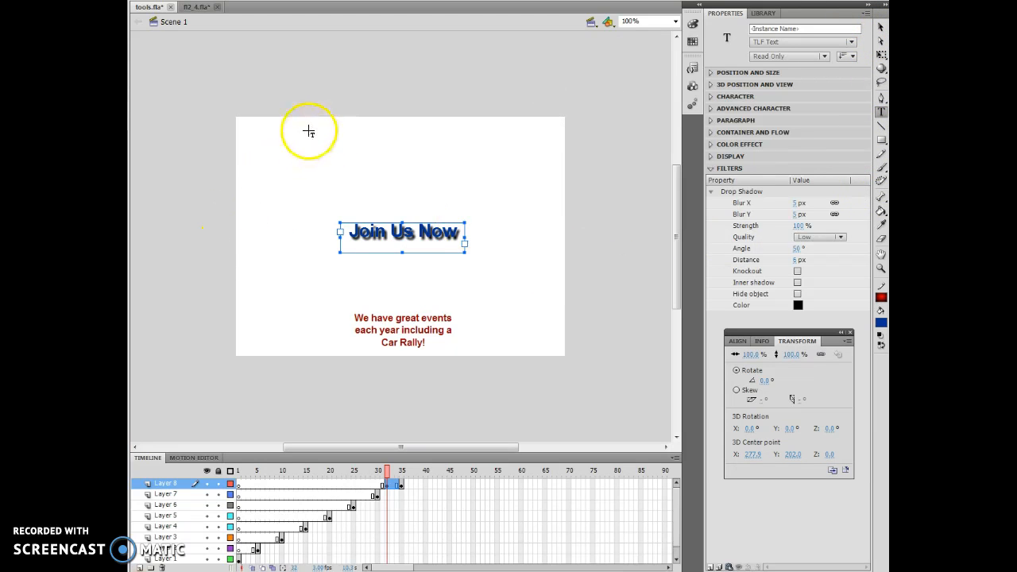
left_click_drag(314, 131, 464, 178)
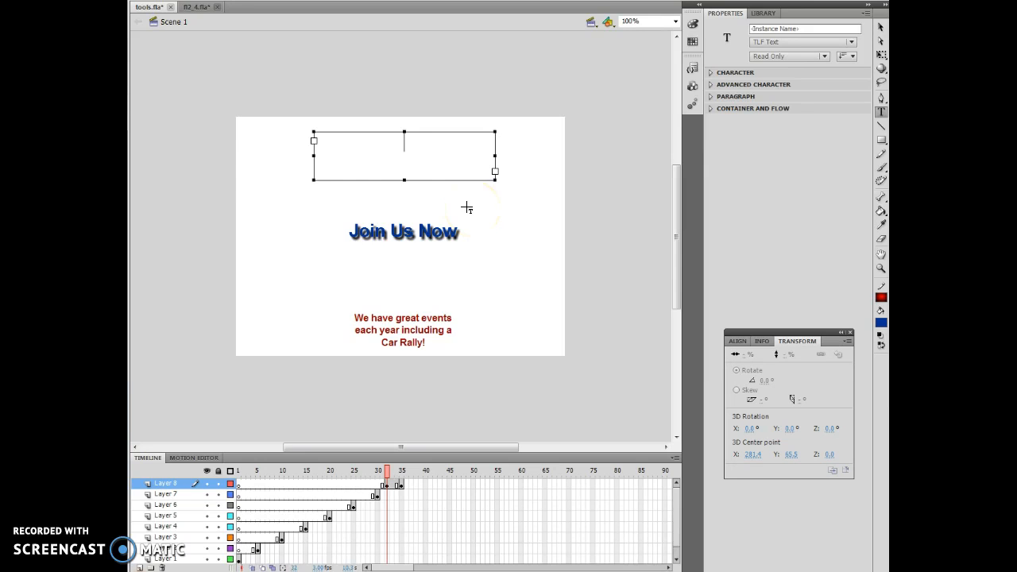
Type "Classic Car Club" in the new box and colour it dark red.
type("Classic Car Cl")
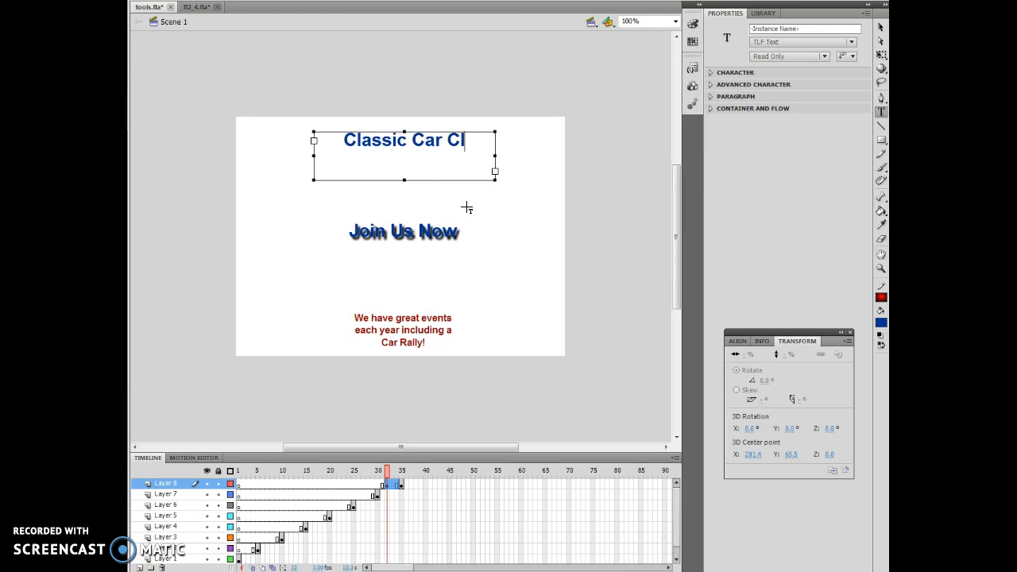
type("ub")
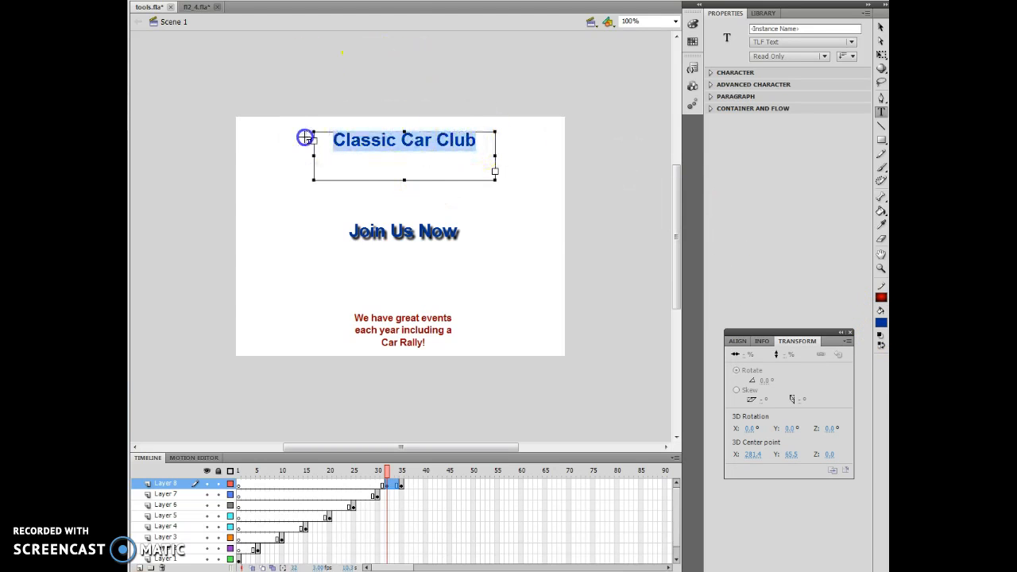
left_click(880, 310)
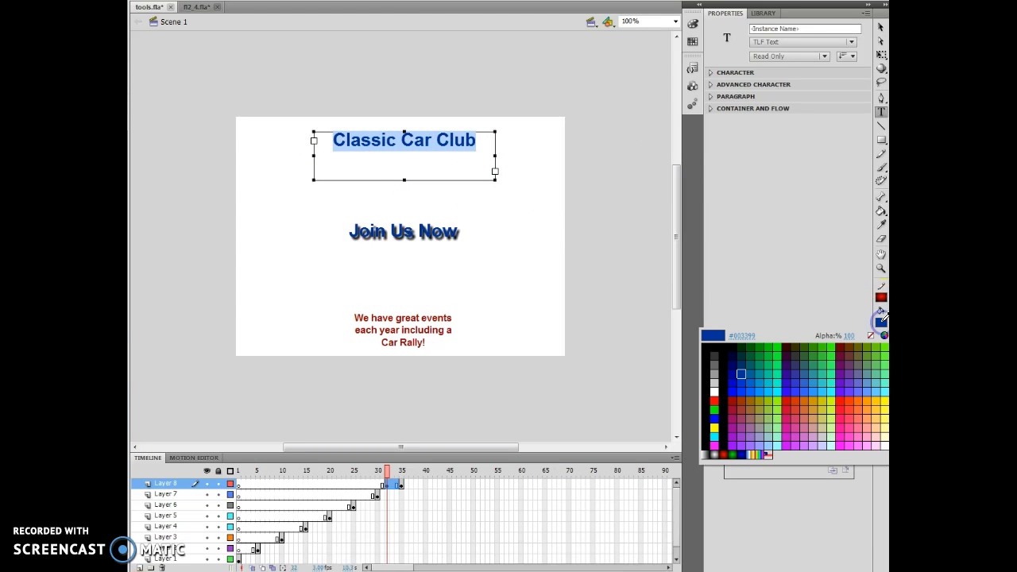
left_click(718, 401)
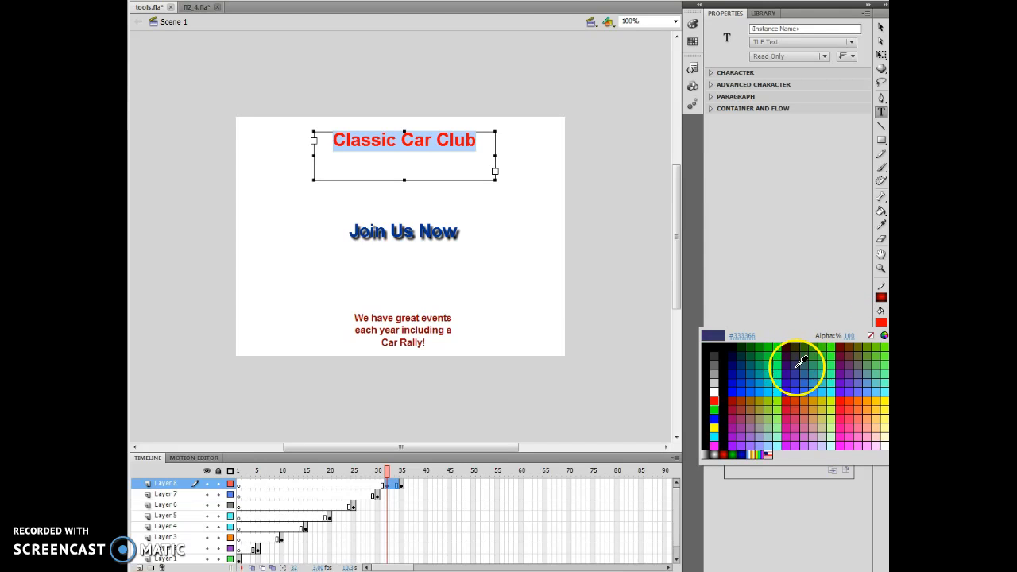
left_click(743, 426)
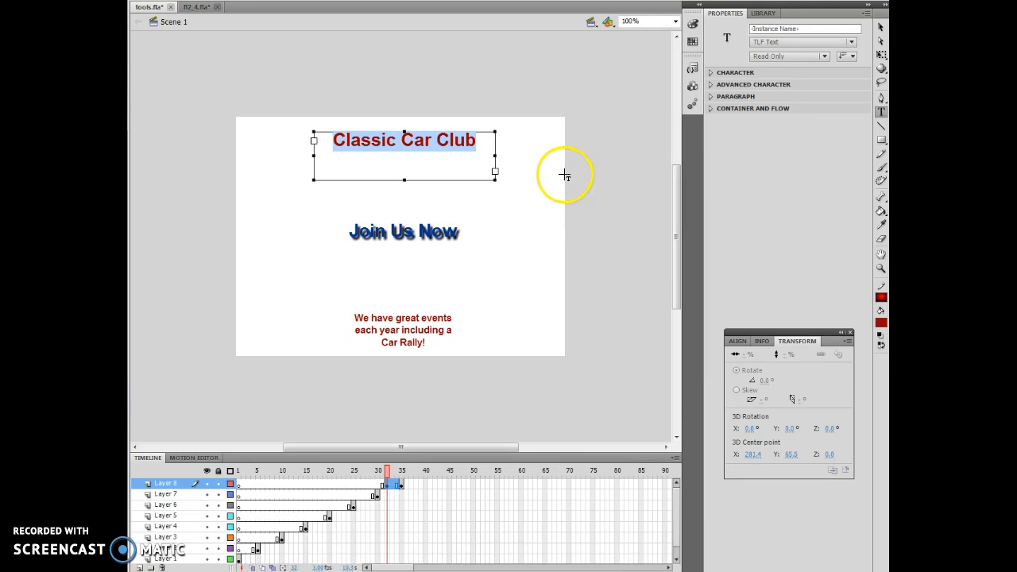
Set the Classic Car Club heading's character style to Bold.
left_click(712, 73)
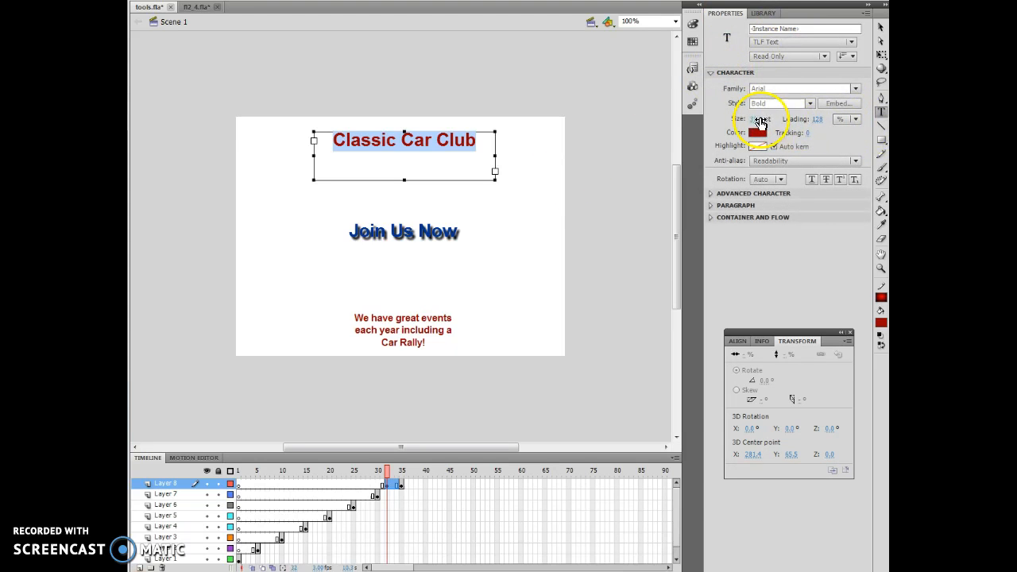
left_click(762, 117)
type("40")
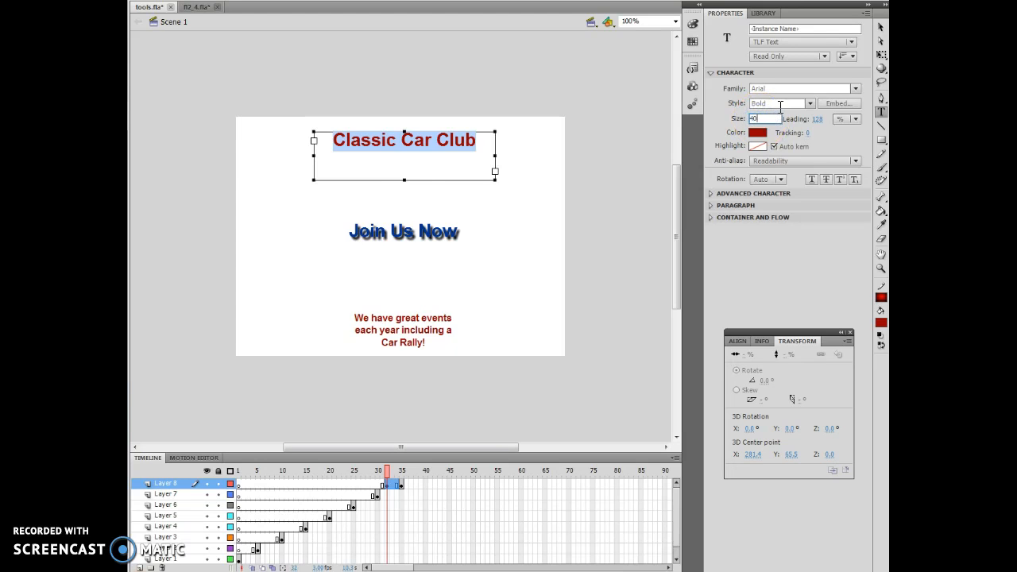
left_click(756, 132)
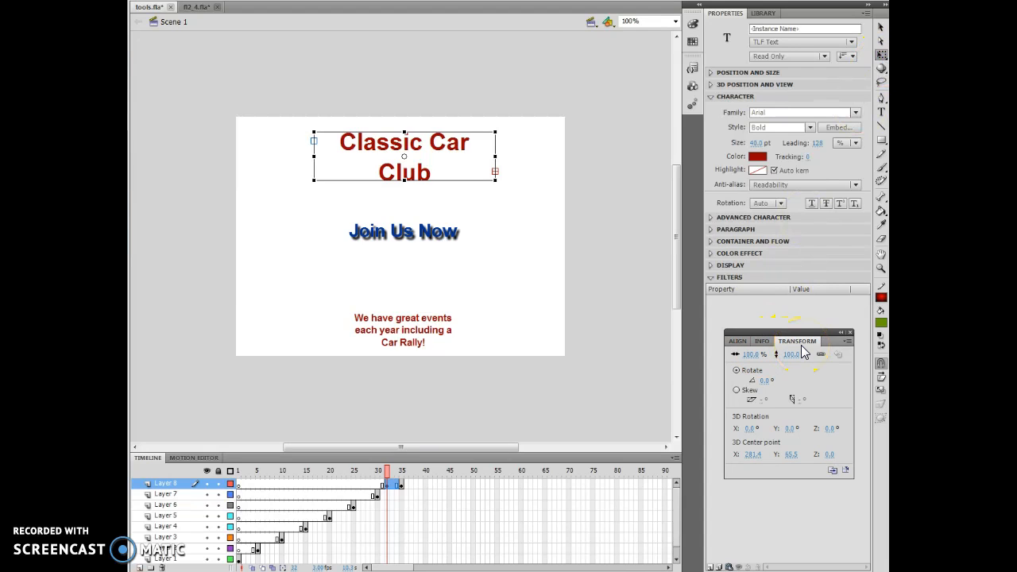
mouse_move(872, 397)
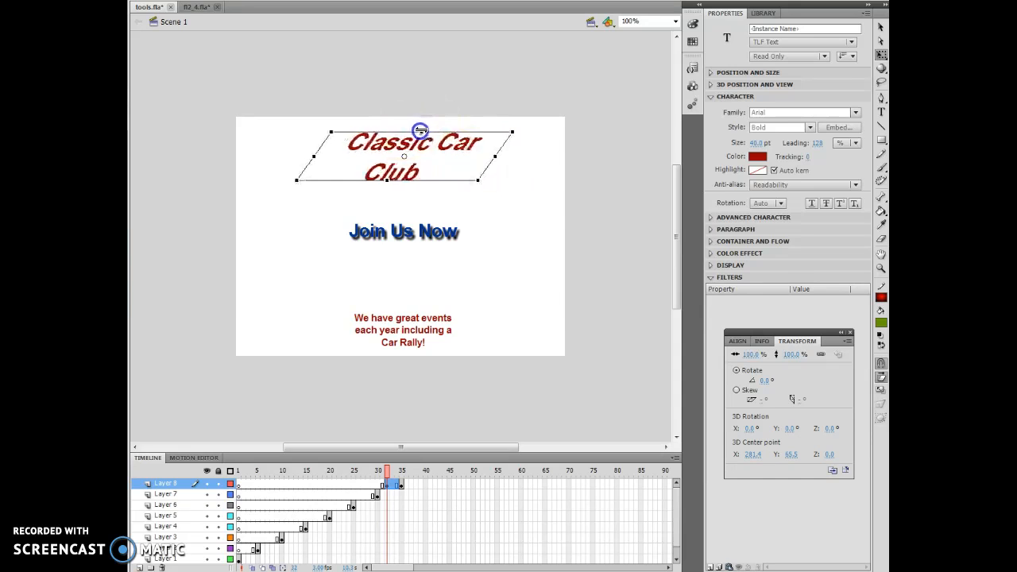
Stretch the skewed 'Classic Car Club' heading wider so it reads on one slanted line.
left_click_drag(420, 130, 453, 155)
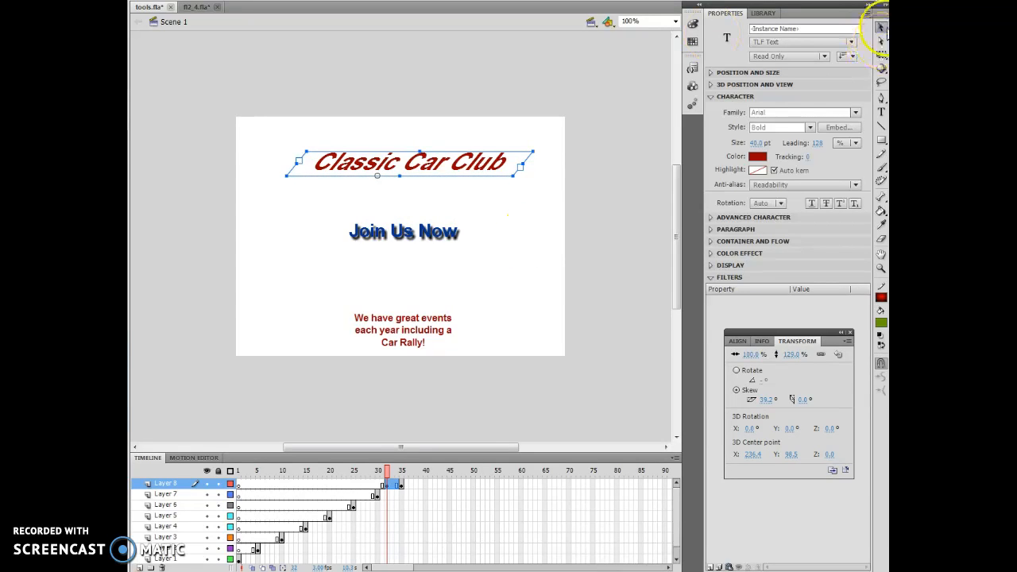
mouse_move(490, 164)
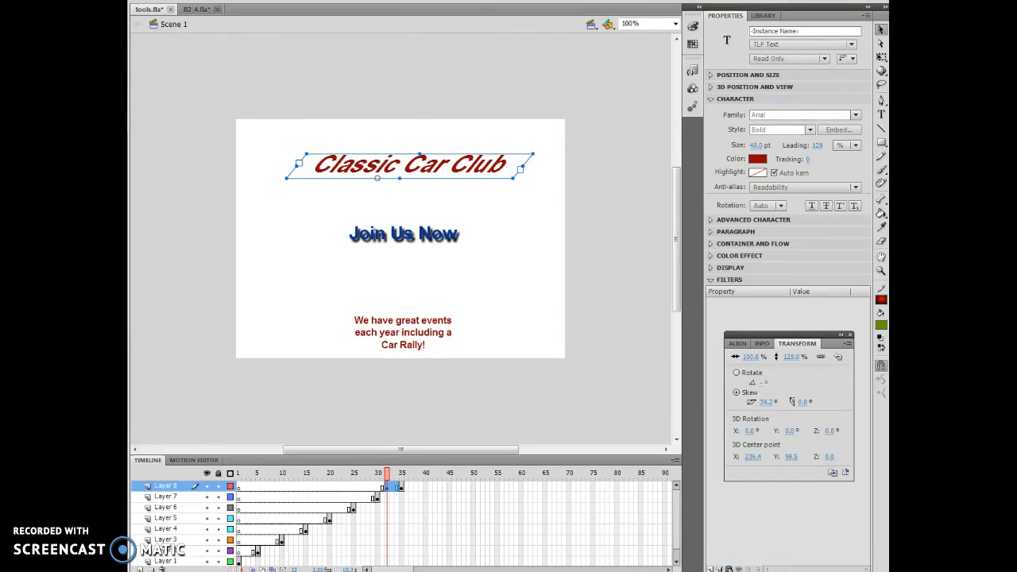
Center the skewed heading horizontally on the stage via Modify > Align with Align to Stage on.
left_click(265, 6)
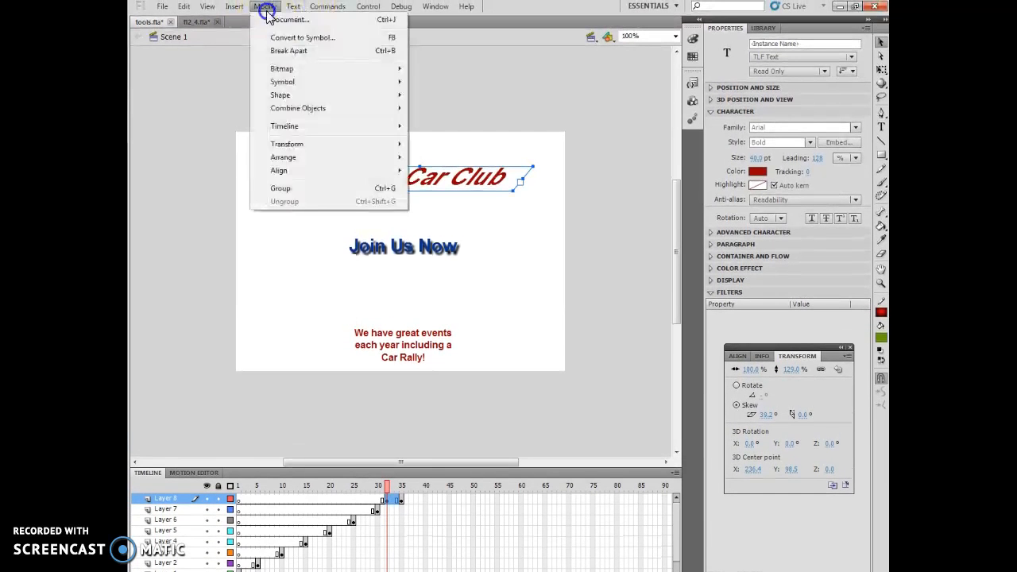
mouse_move(280, 170)
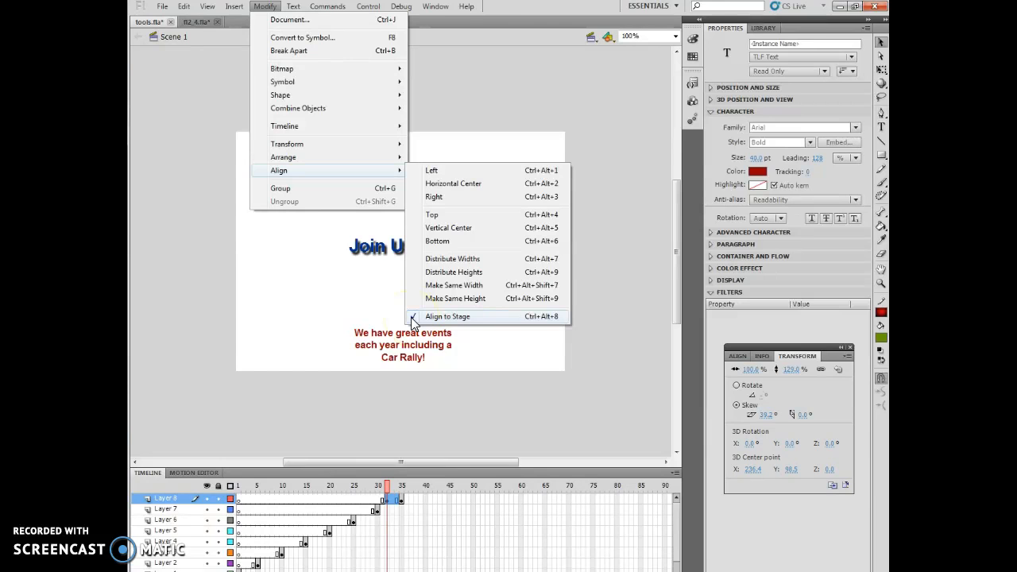
left_click(448, 316)
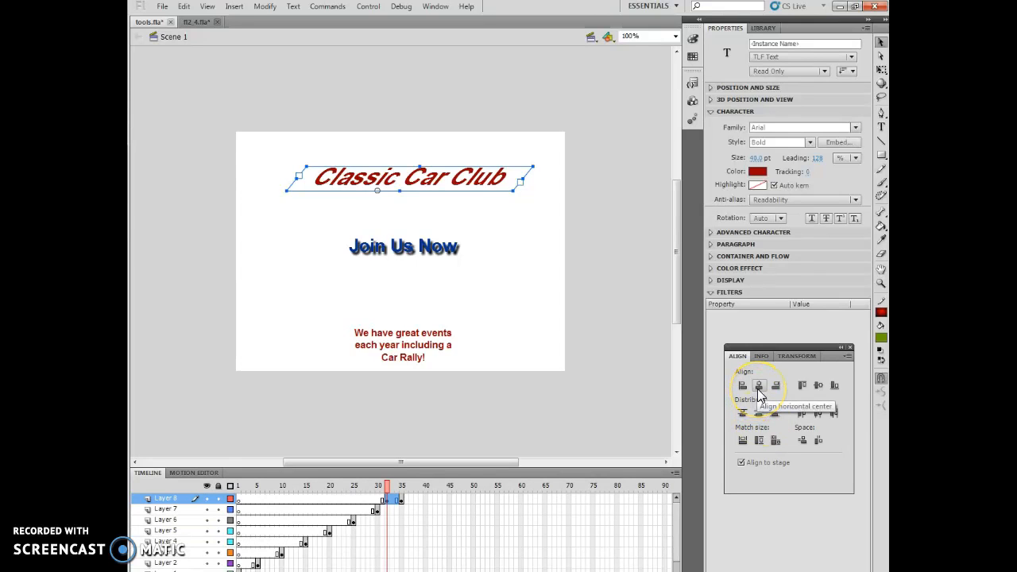
left_click(758, 386)
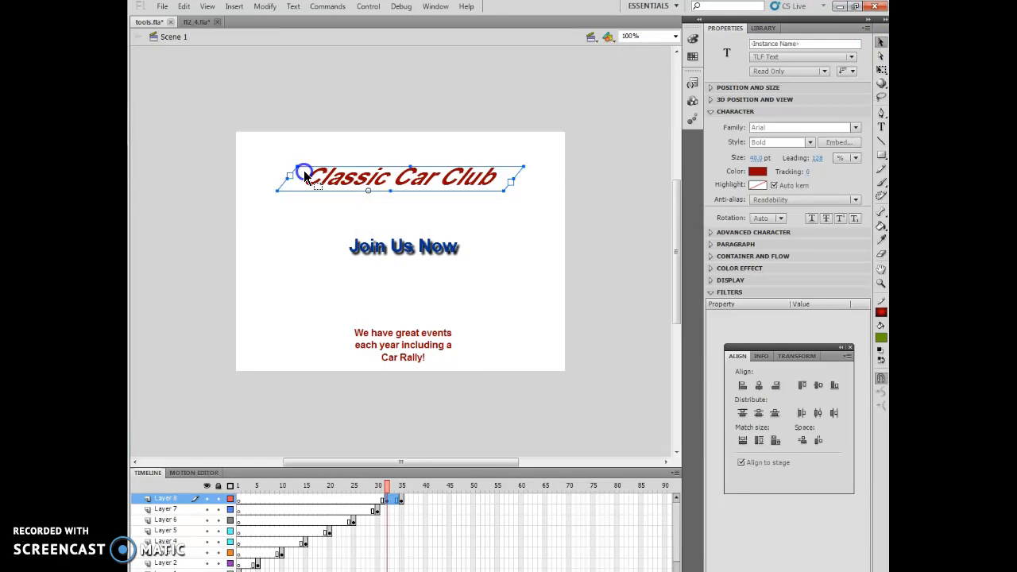
Center the other text blocks too, deselect, and reselect the 'Classic Car Club' heading.
left_click(758, 414)
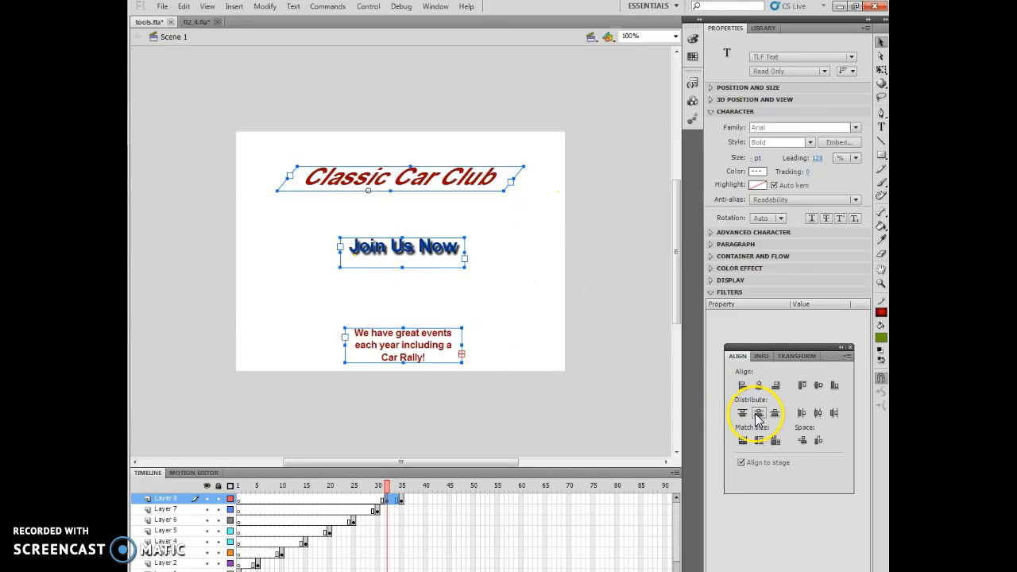
mouse_move(757, 386)
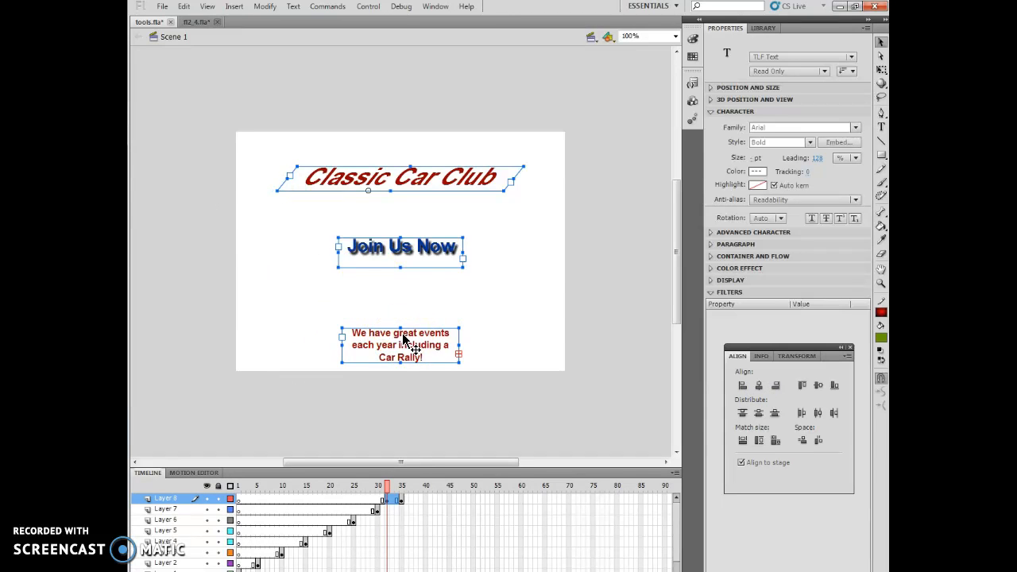
left_click(556, 231)
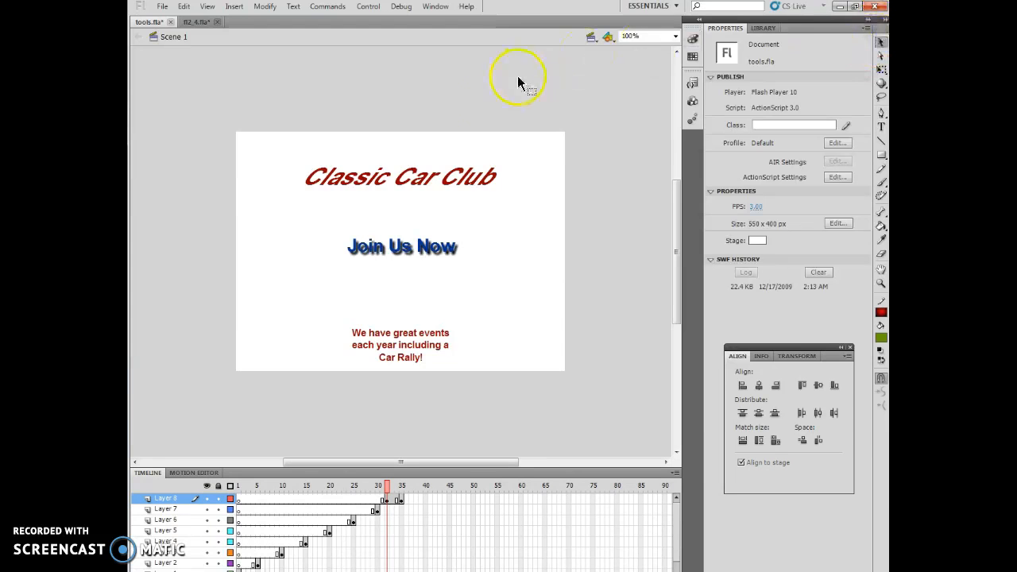
left_click(401, 176)
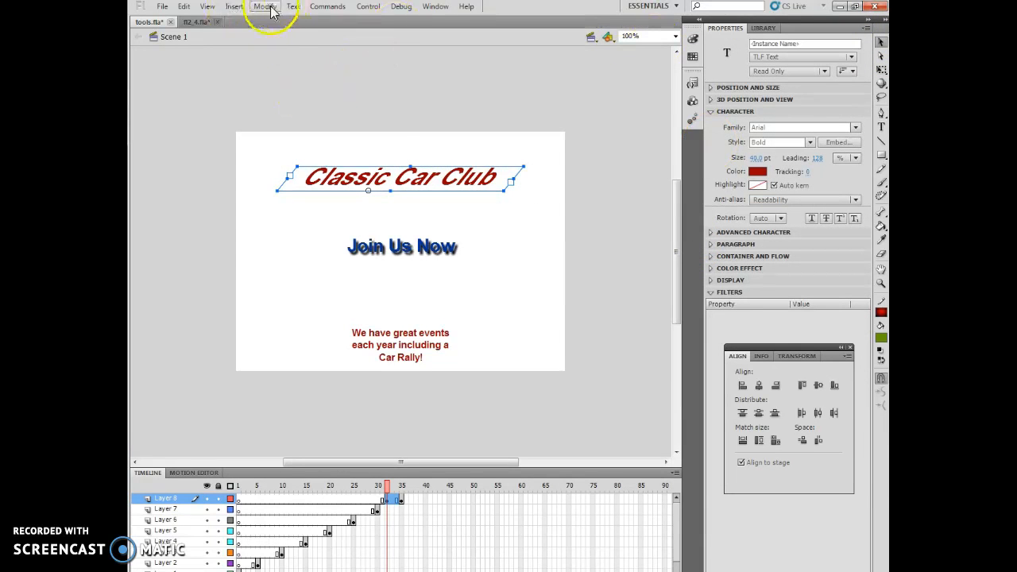
Break the heading apart twice into plain shapes and pull the C's edge into a downward spike.
left_click(264, 6)
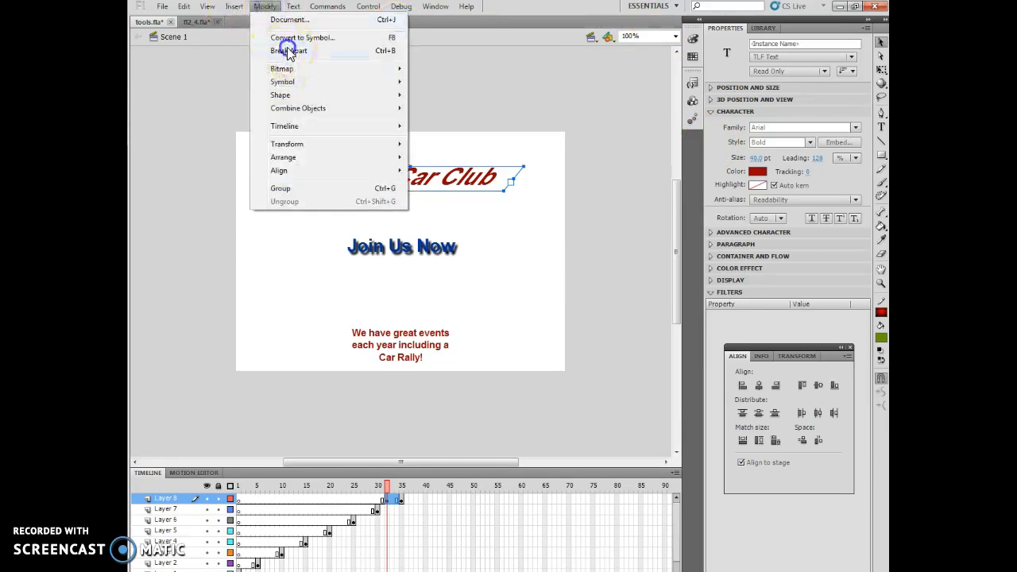
left_click(289, 50)
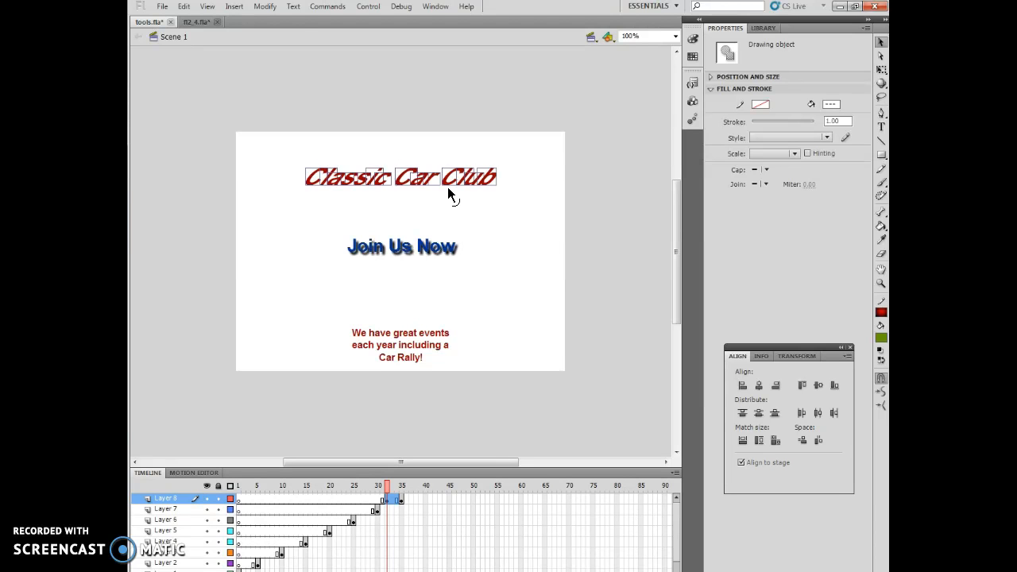
left_click(263, 6)
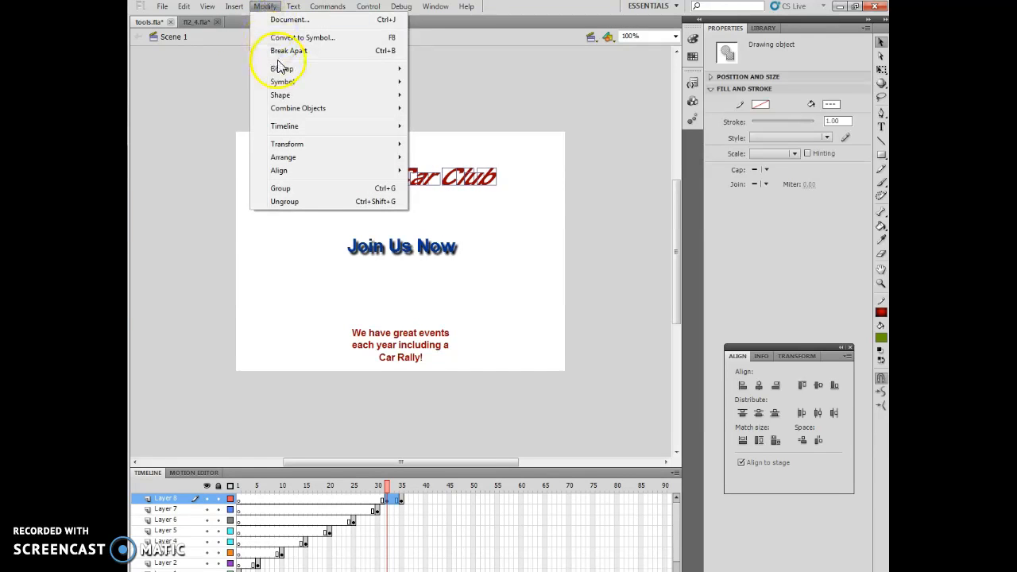
left_click(289, 51)
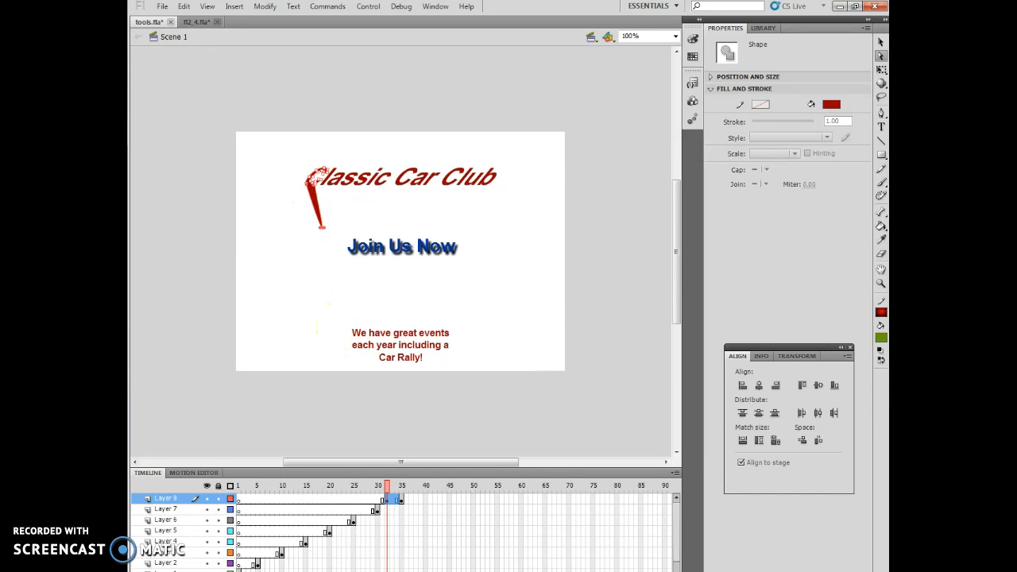
left_click(831, 105)
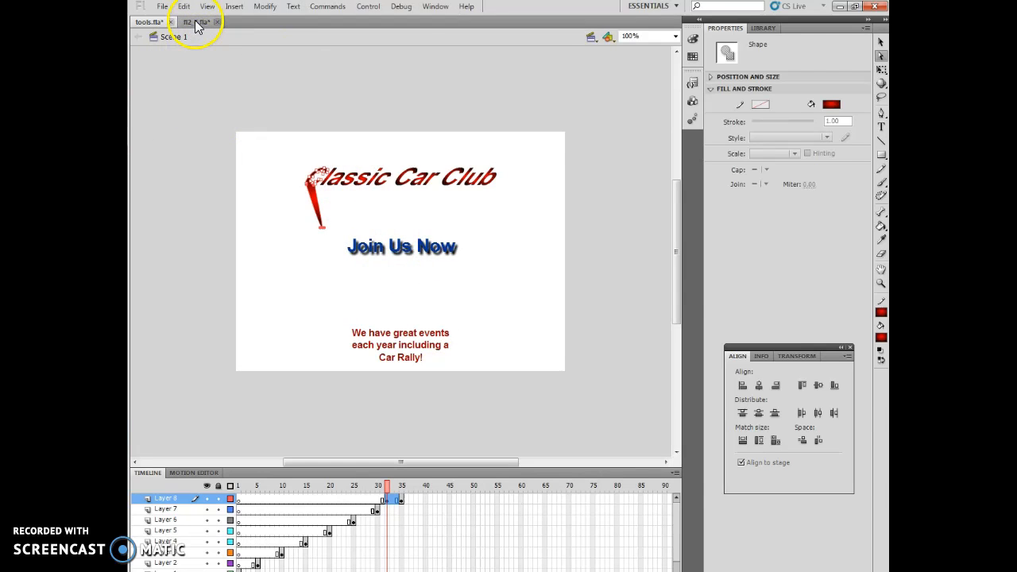
Switch to the other open document showing the 1957 Chevy Convertible page.
left_click(197, 22)
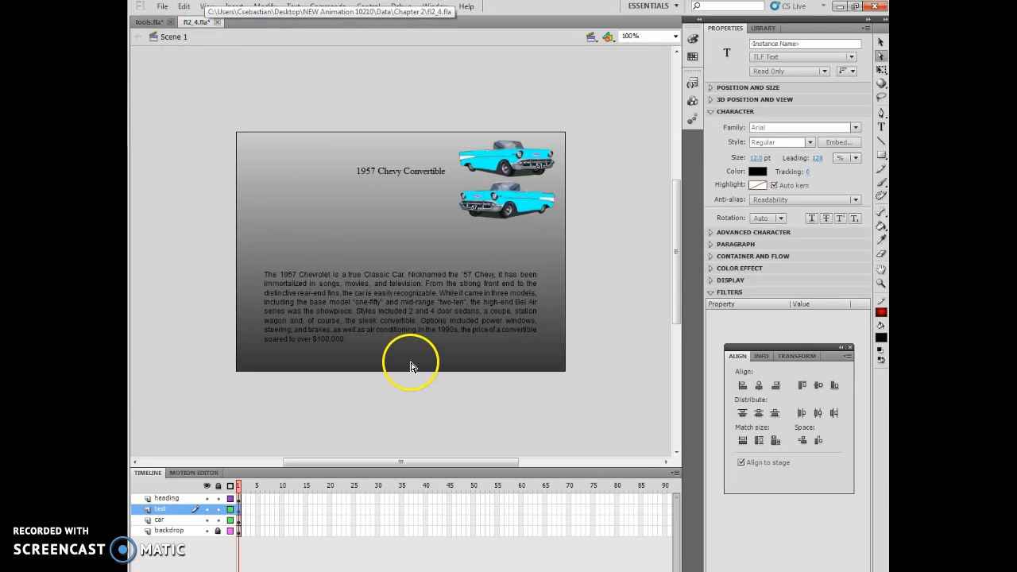
mouse_move(404, 332)
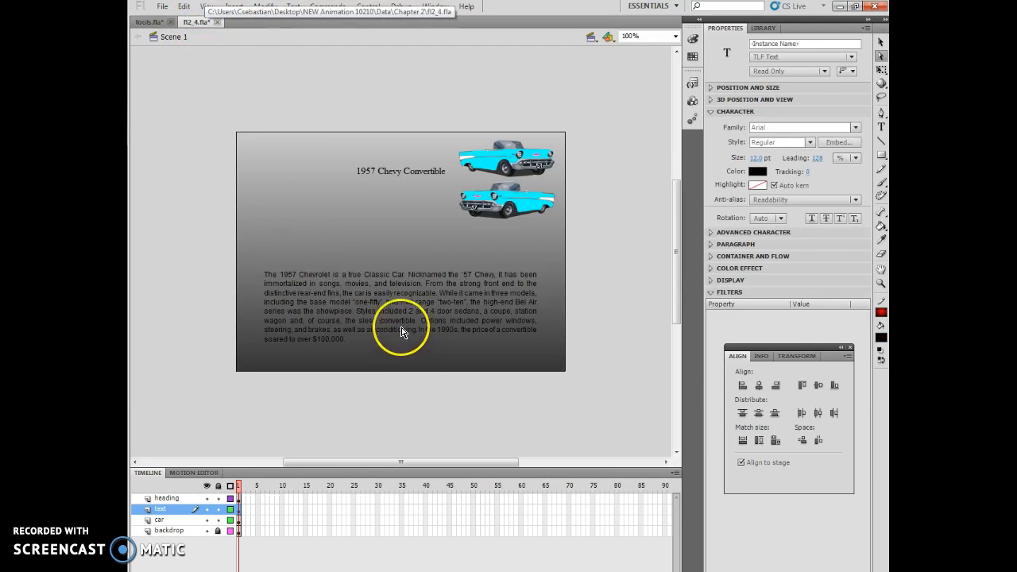
mouse_move(389, 300)
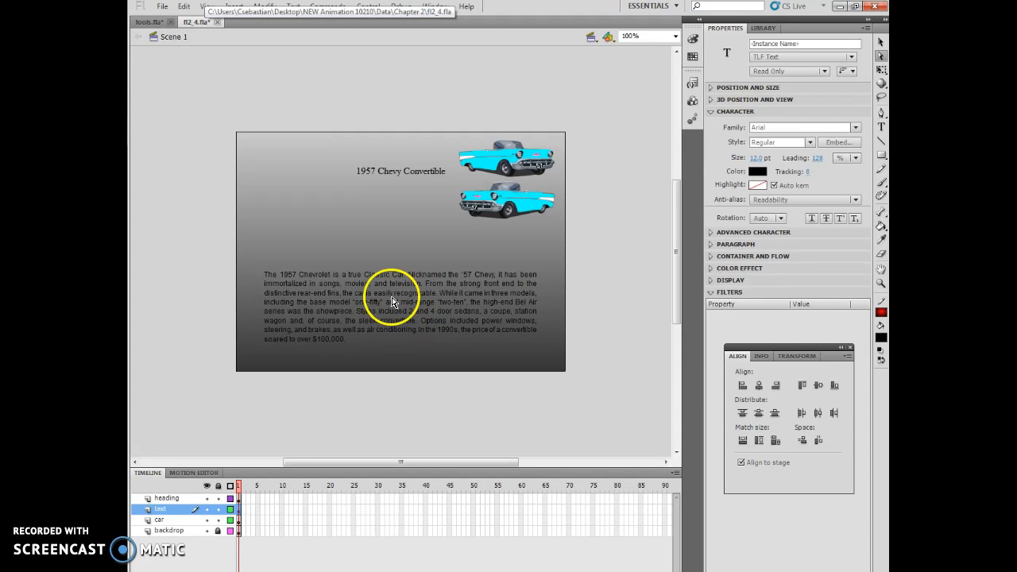